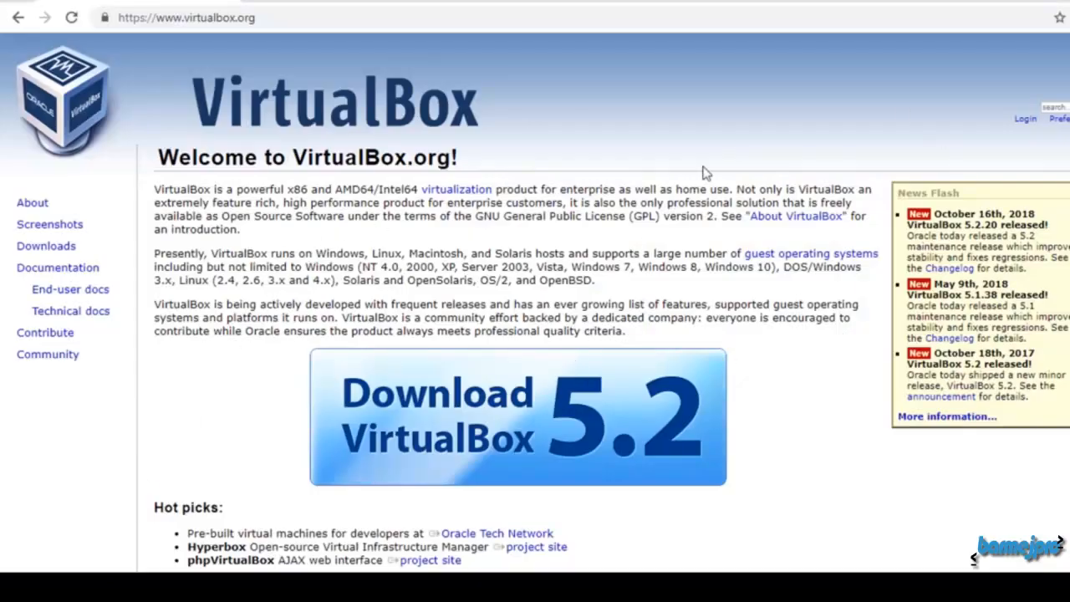
pyautogui.moveTo(628, 250)
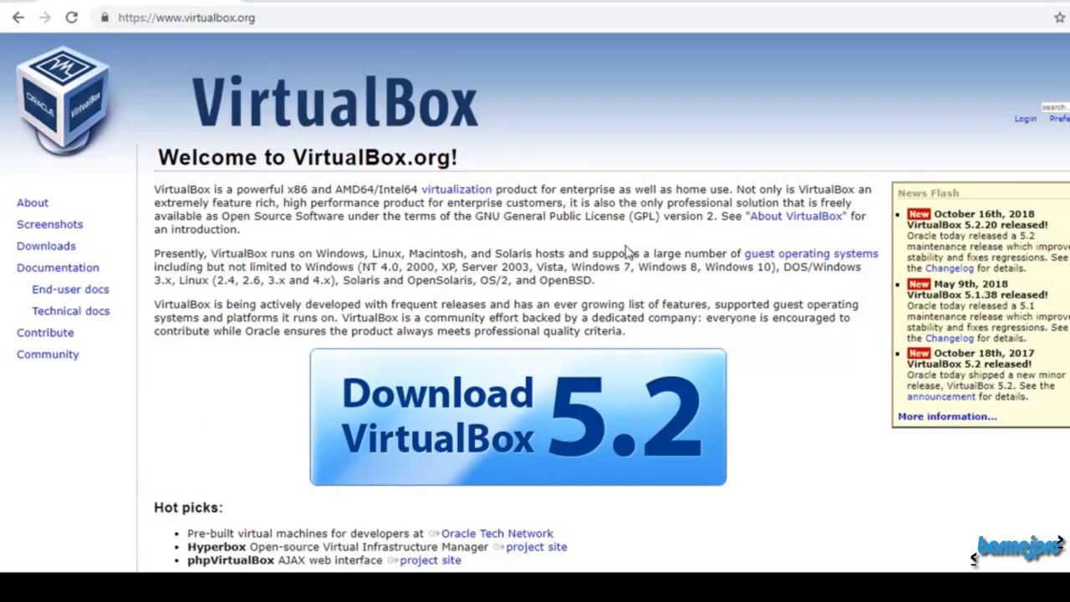
pyautogui.moveTo(457, 253)
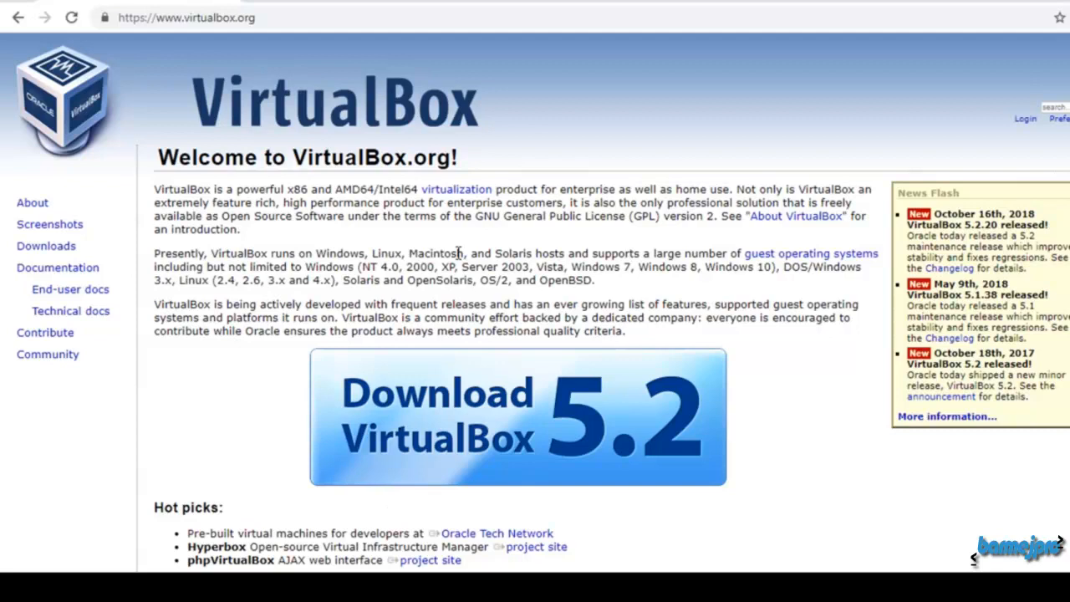
pyautogui.moveTo(721, 121)
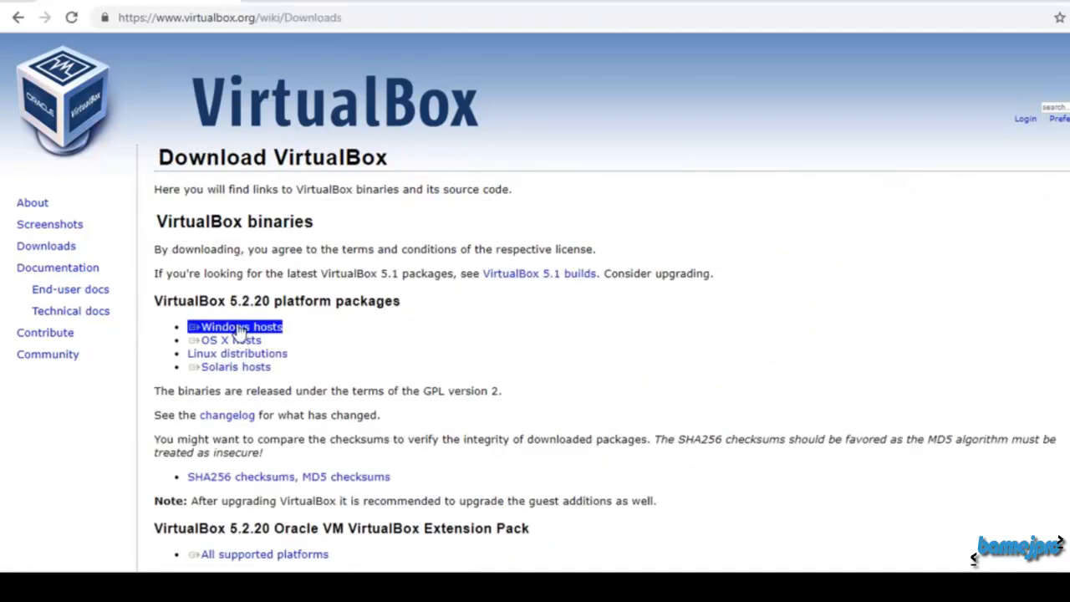
pyautogui.moveTo(255, 343)
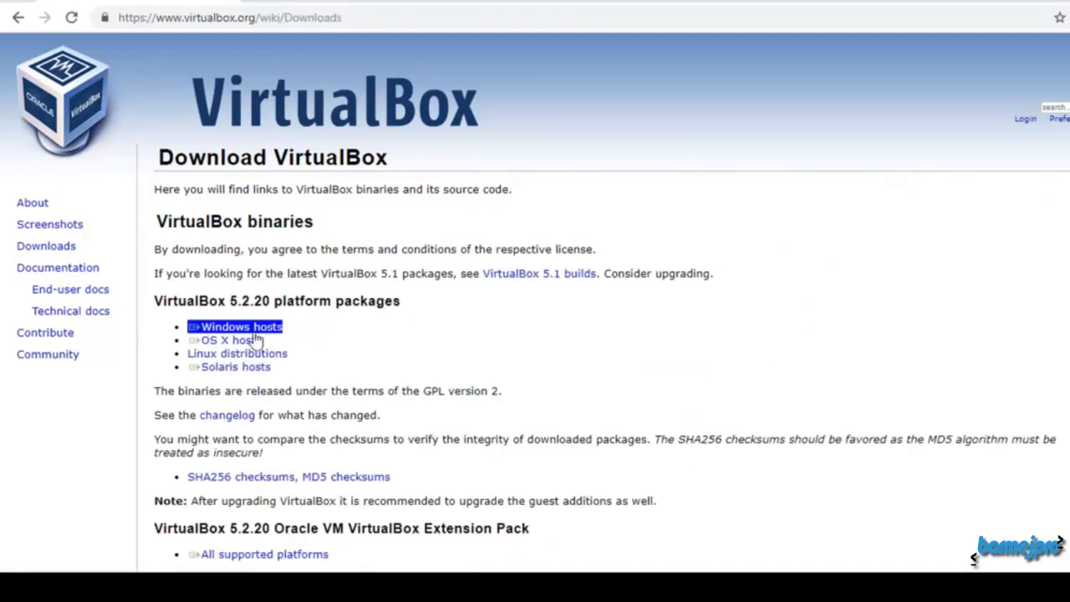
# Request the VirtualBox 5.2.20 Windows hosts installer from the downloads page.
pyautogui.click(230, 339)
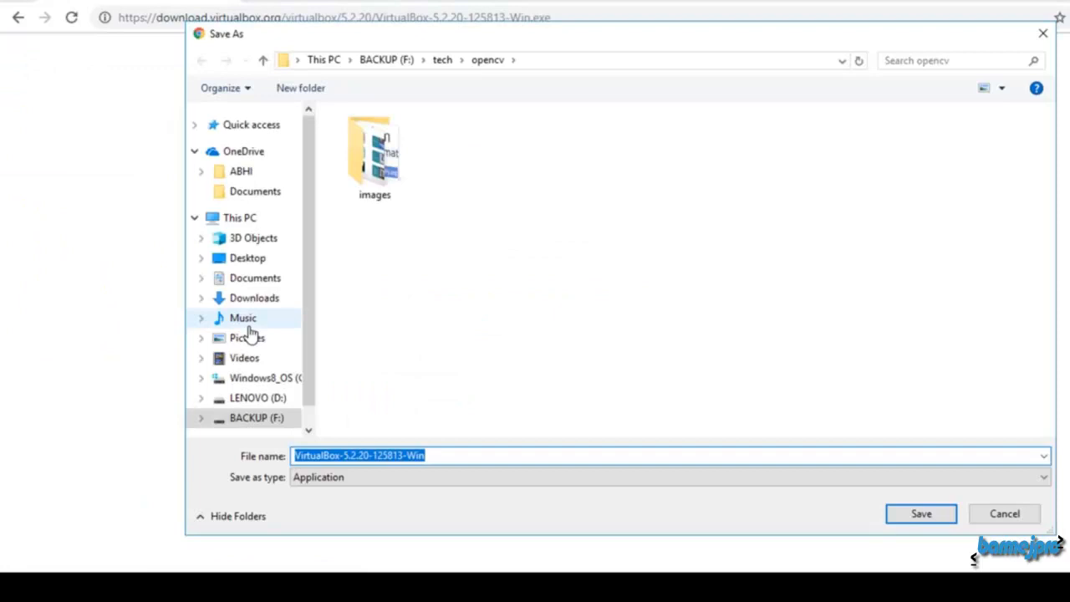
pyautogui.moveTo(451, 381)
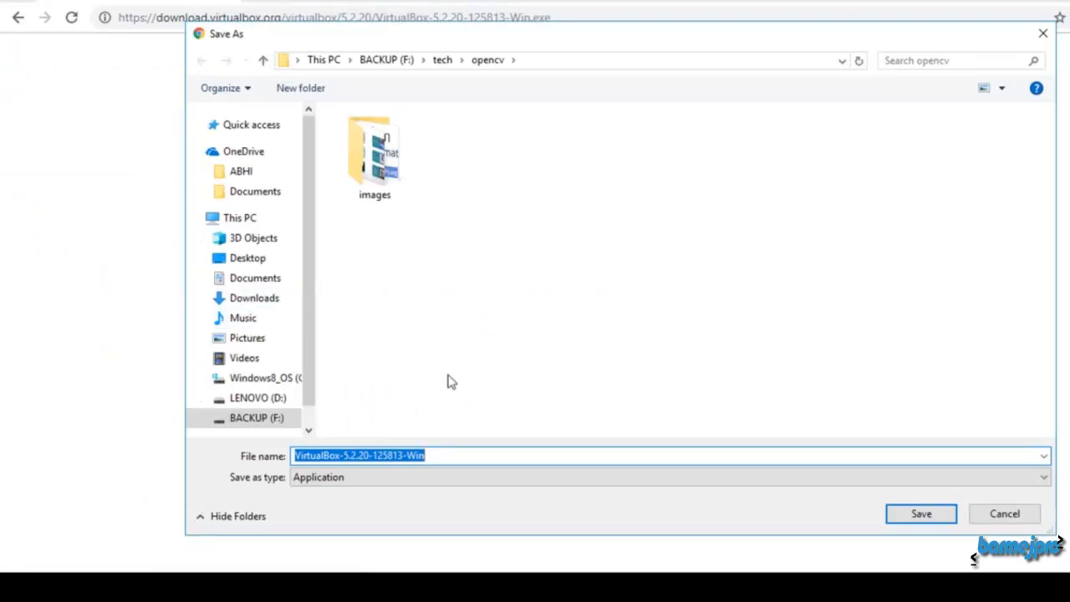
# Create a 'downloads' folder inside opencv and save the VirtualBox installer there.
pyautogui.rightClick(451, 381)
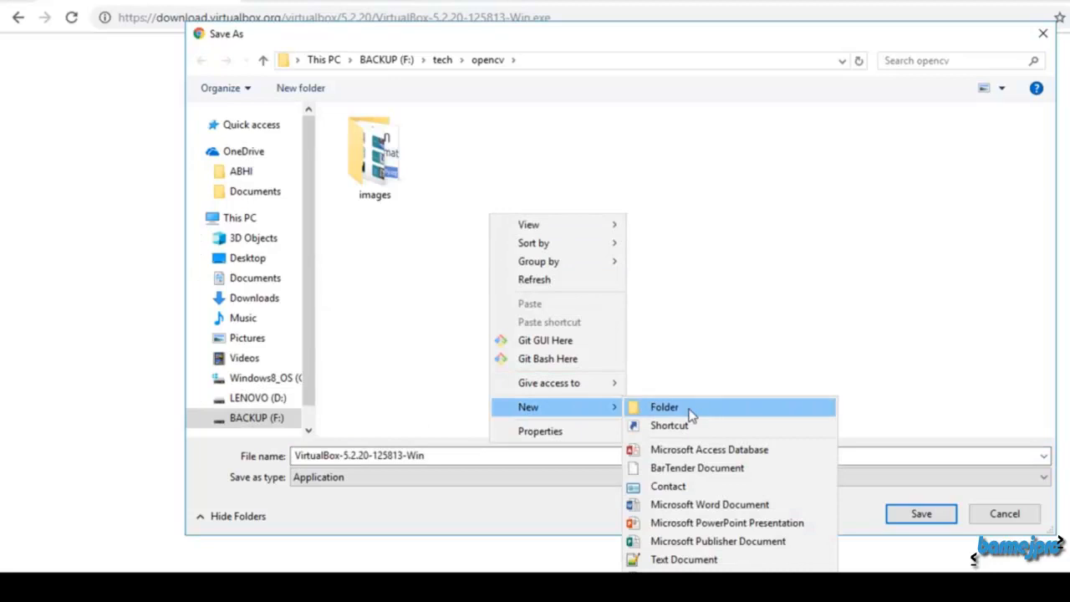
pyautogui.click(664, 407)
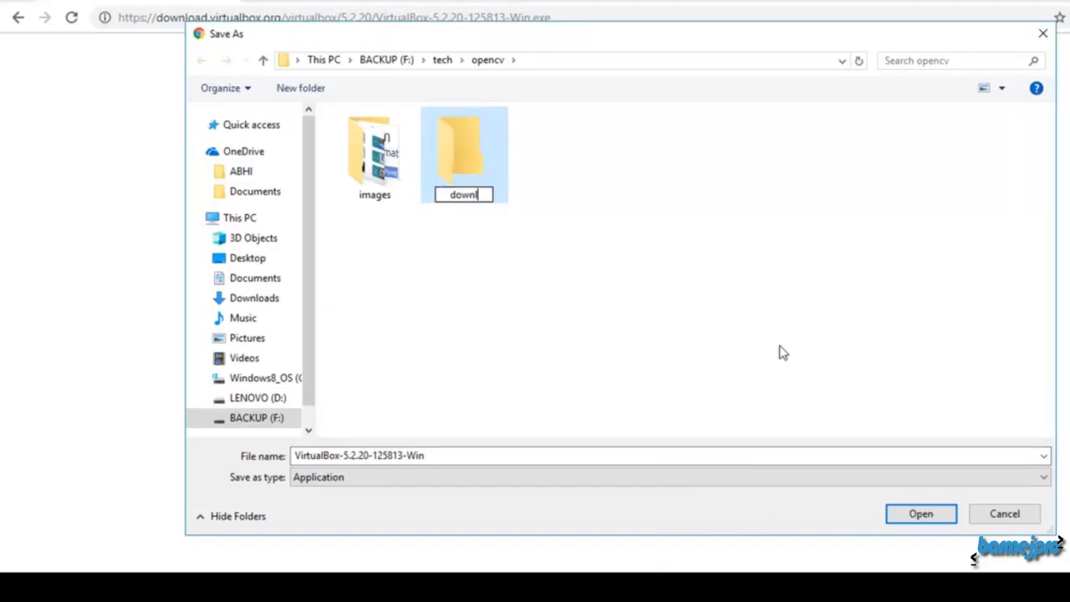
pyautogui.doubleClick(464, 146)
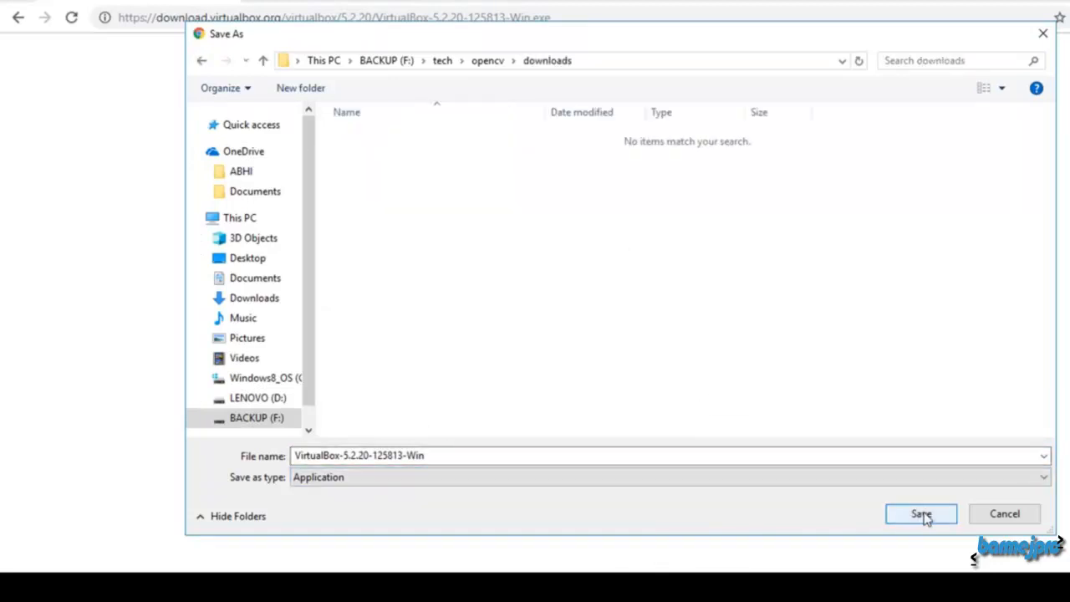
pyautogui.click(920, 513)
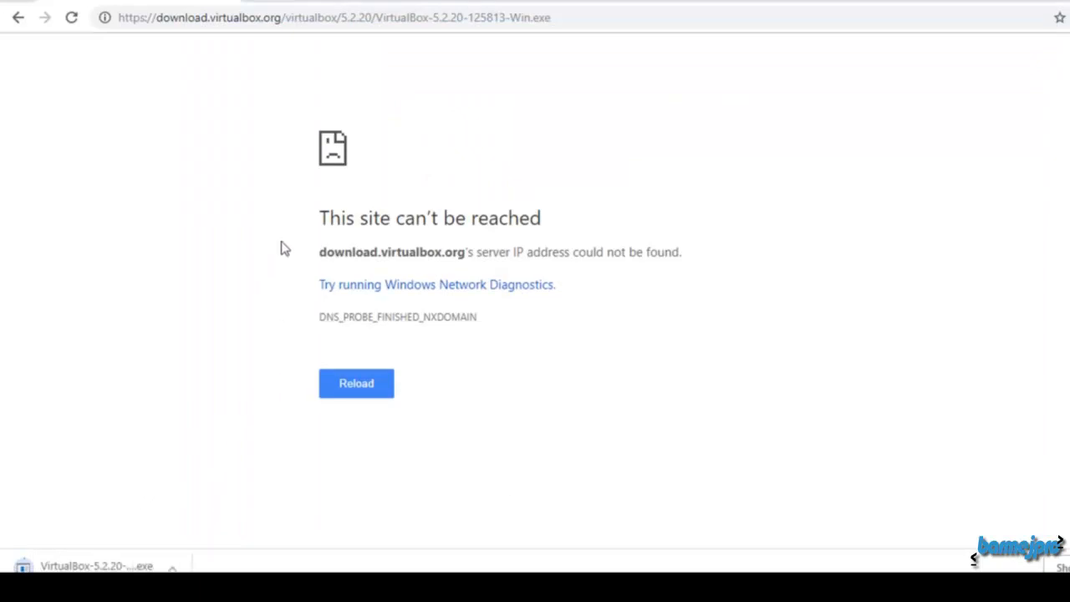
pyautogui.moveTo(184, 396)
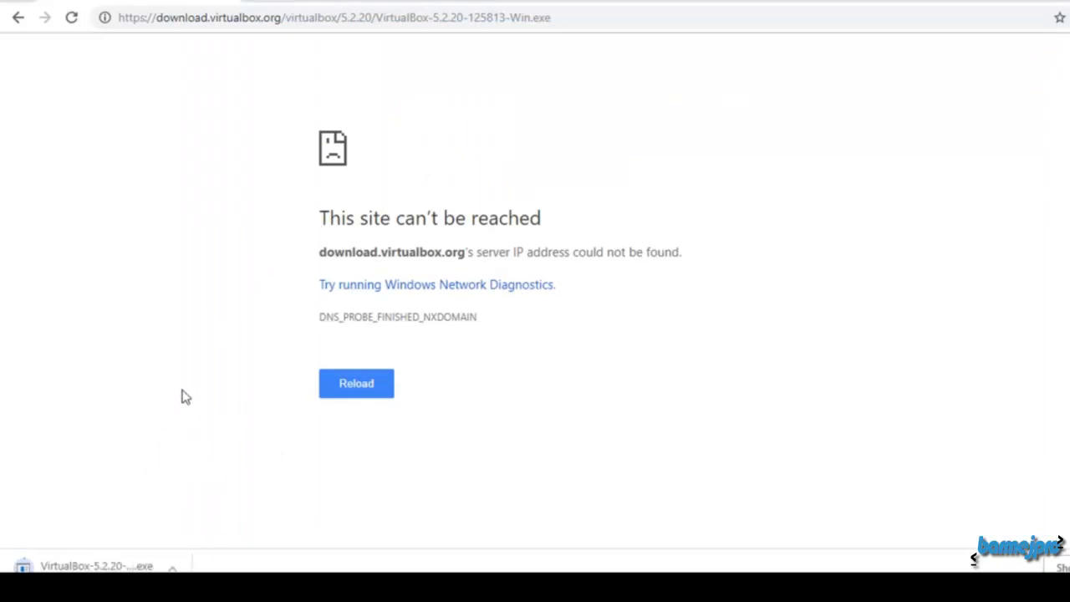
pyautogui.moveTo(195, 550)
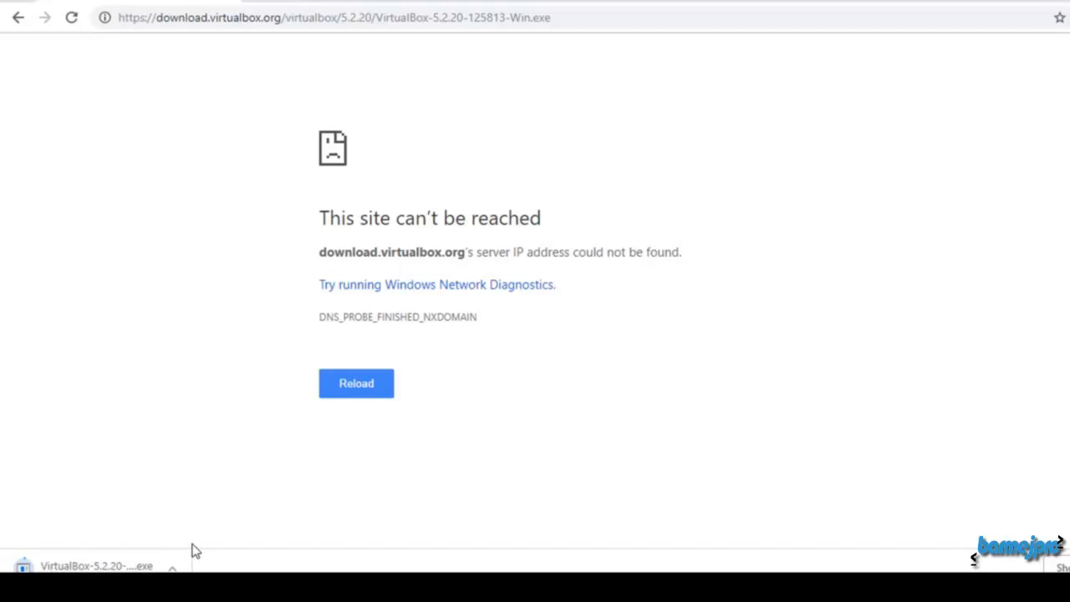
pyautogui.moveTo(266, 469)
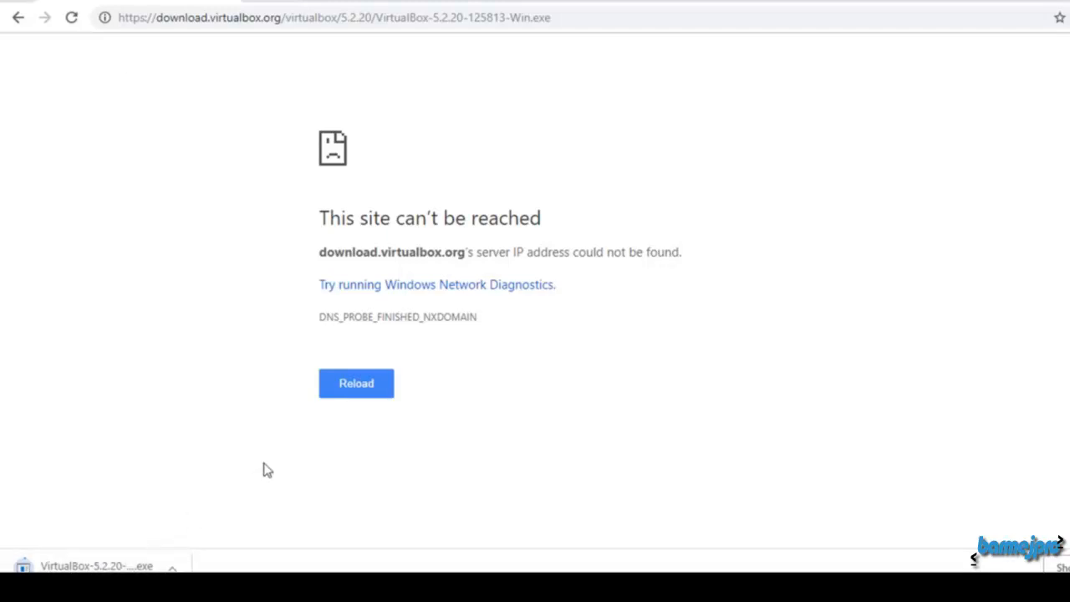
pyautogui.moveTo(148, 516)
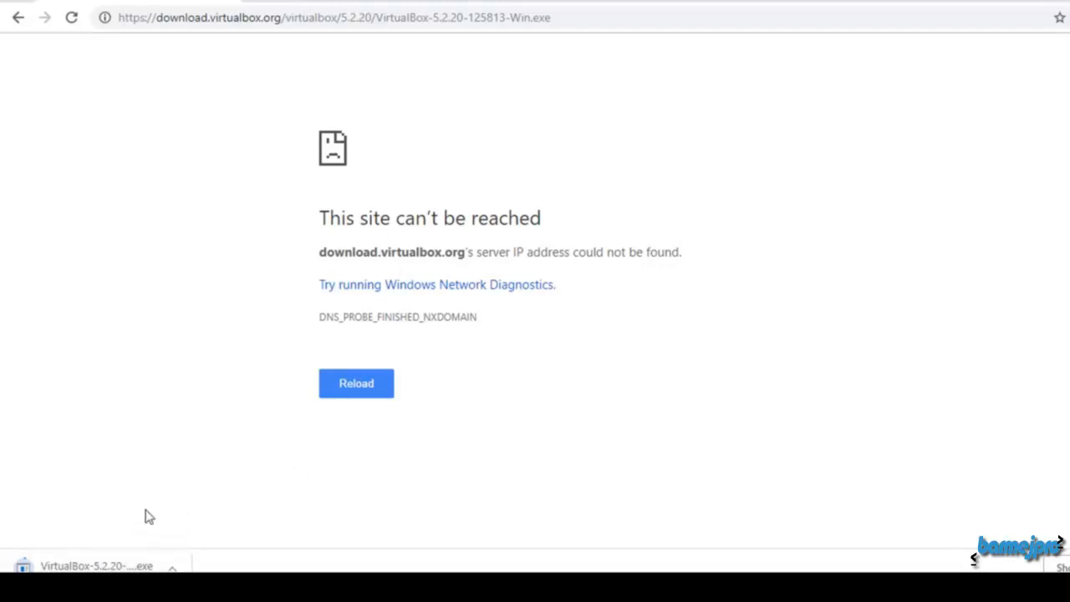
pyautogui.moveTo(287, 512)
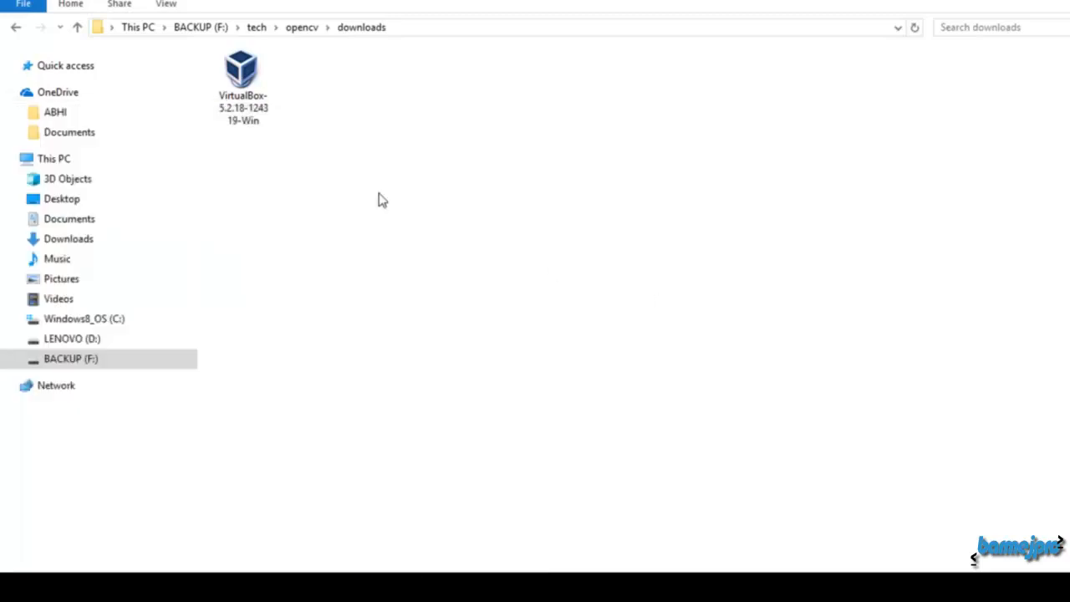
# Run the VirtualBox 5.2.18 installer and repair the existing installation to completion.
pyautogui.click(243, 75)
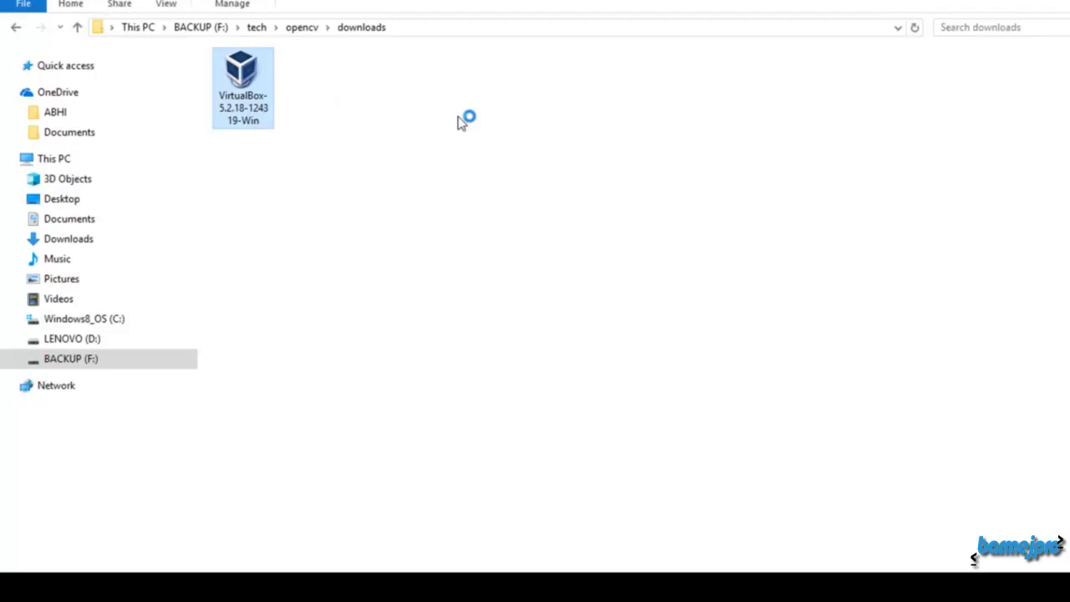
pyautogui.doubleClick(242, 71)
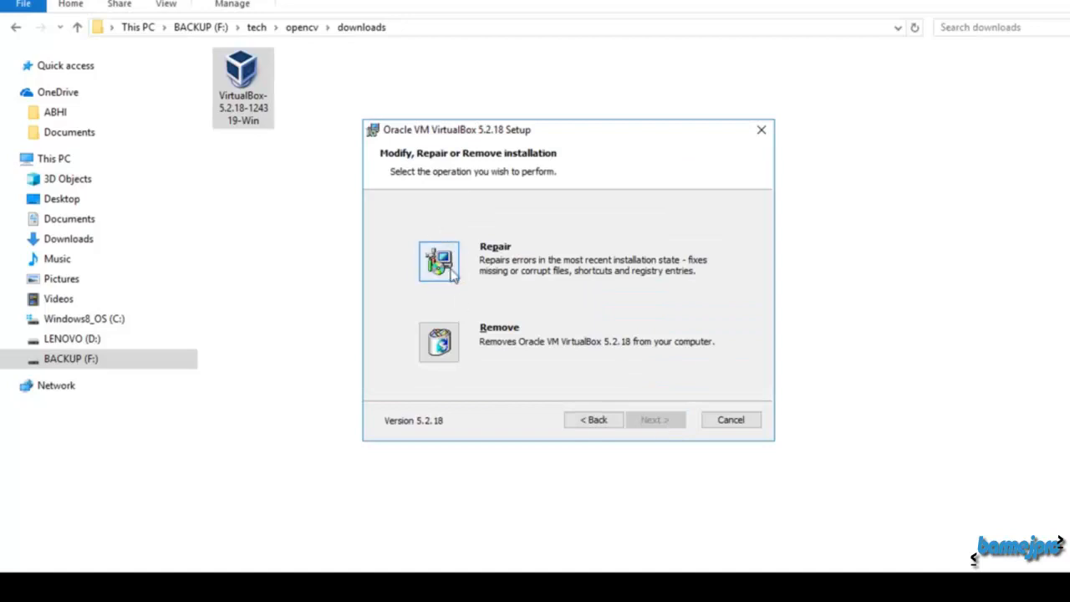
pyautogui.click(438, 261)
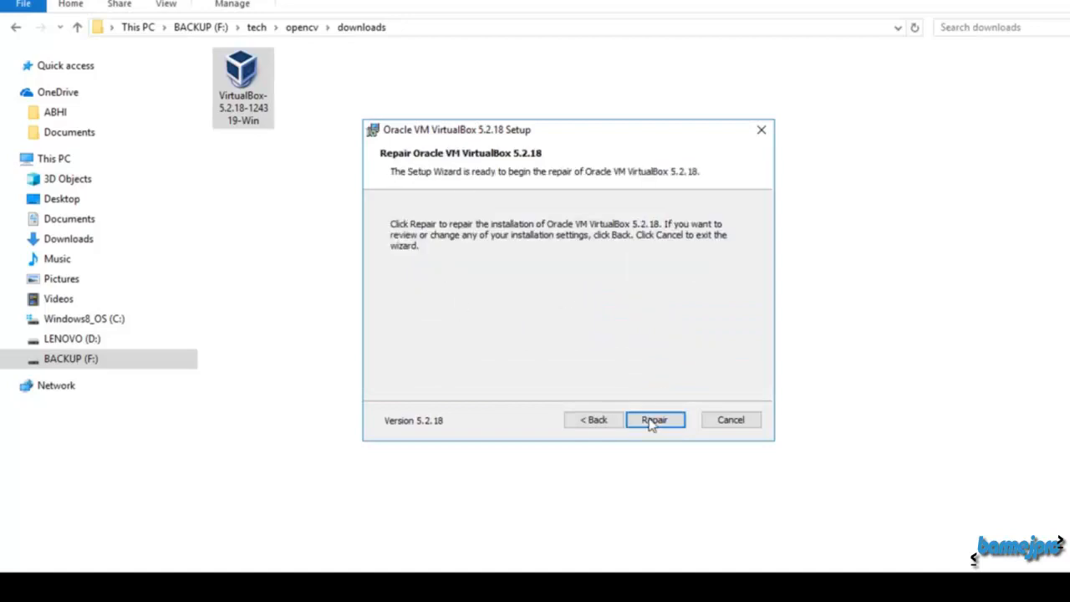
pyautogui.click(654, 419)
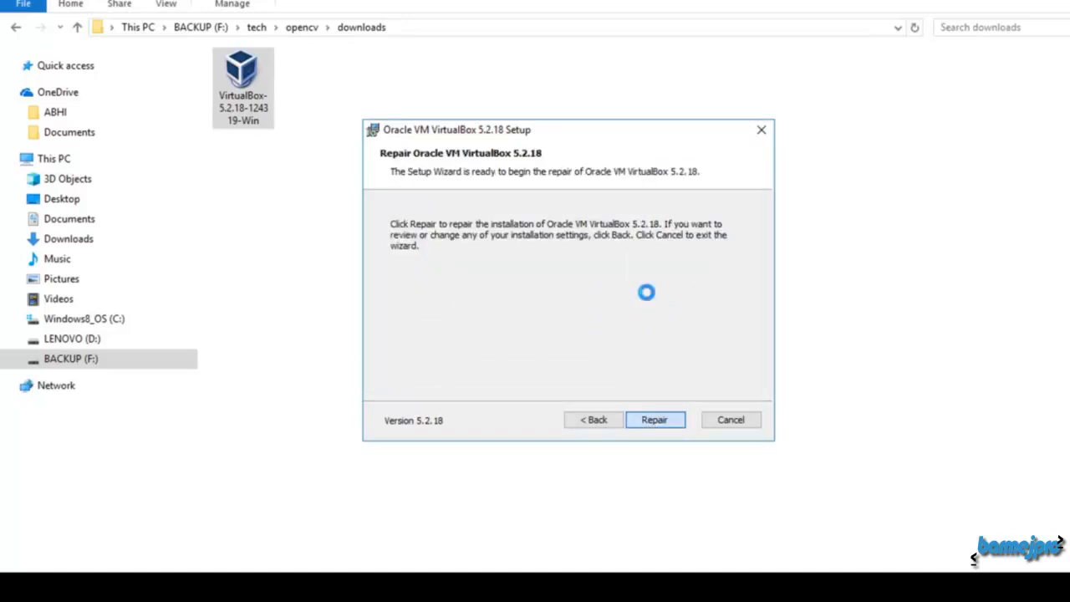
pyautogui.click(654, 420)
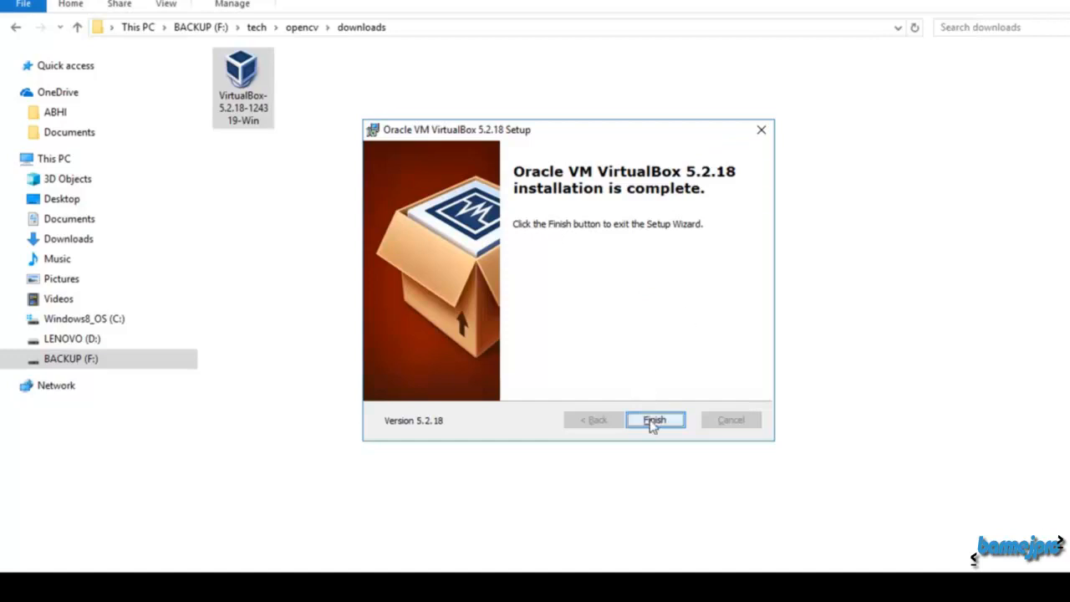
# Finish the VirtualBox setup wizard and answer the restart prompt.
pyautogui.click(654, 420)
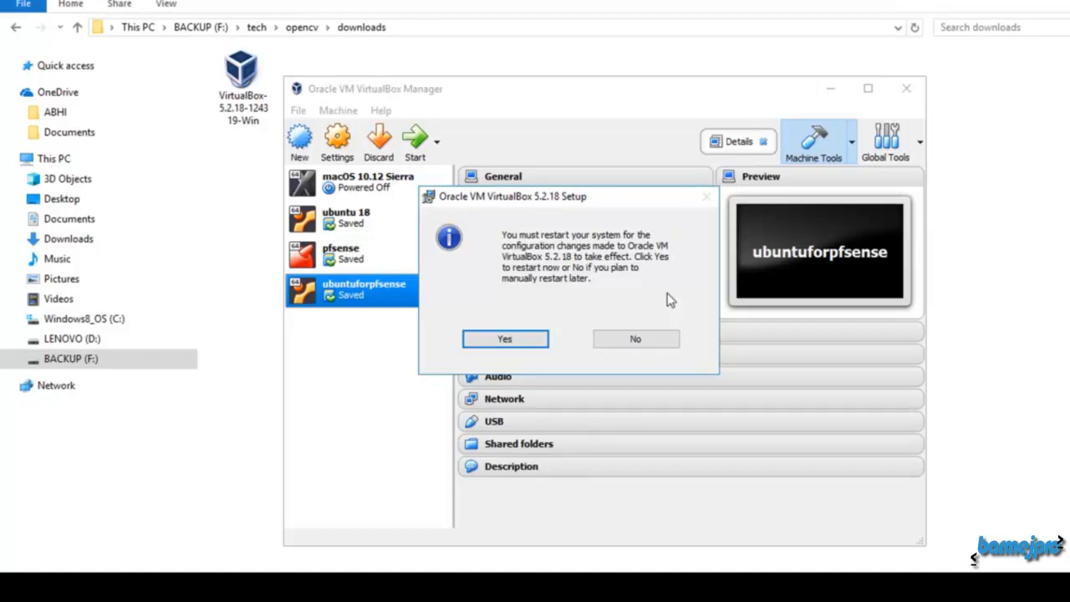
pyautogui.moveTo(544, 308)
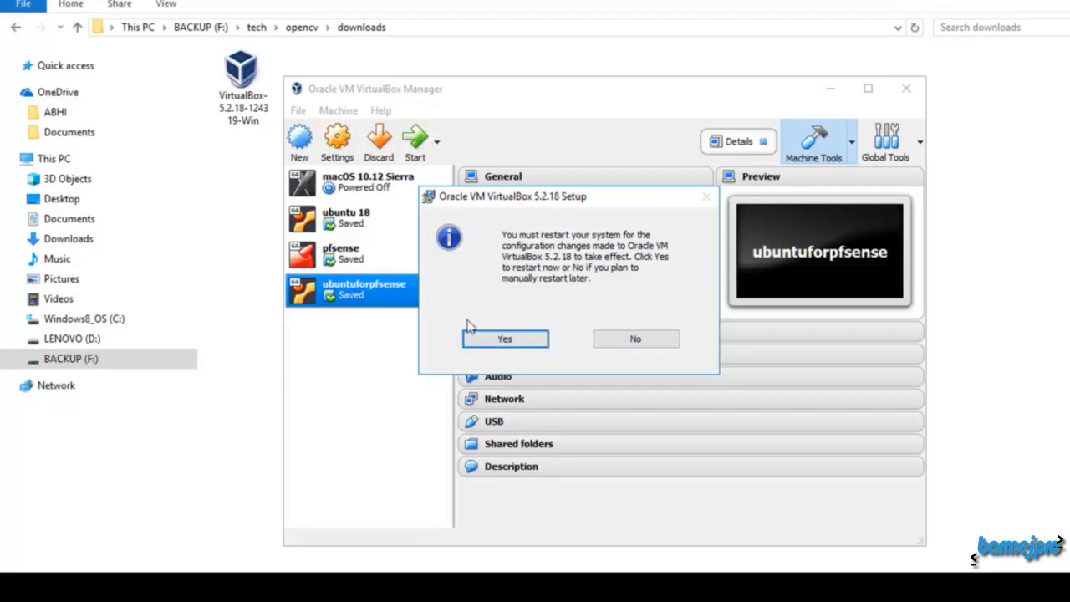
pyautogui.click(504, 339)
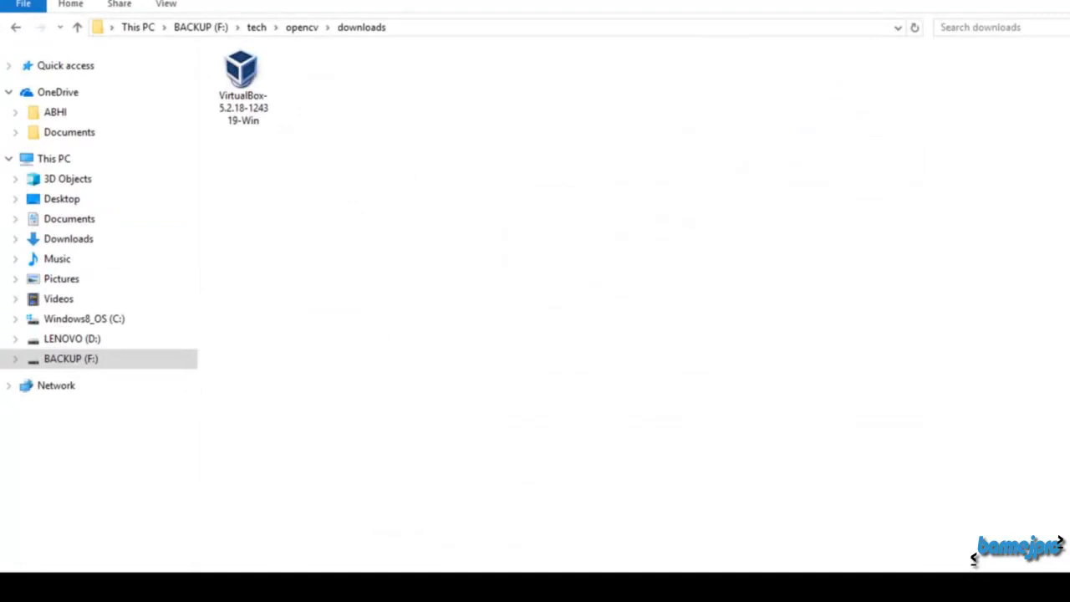
# Relaunch VirtualBox Manager showing the macOS, ubuntu 18, pfsense and ubuntuforpfsense machines.
pyautogui.click(10, 593)
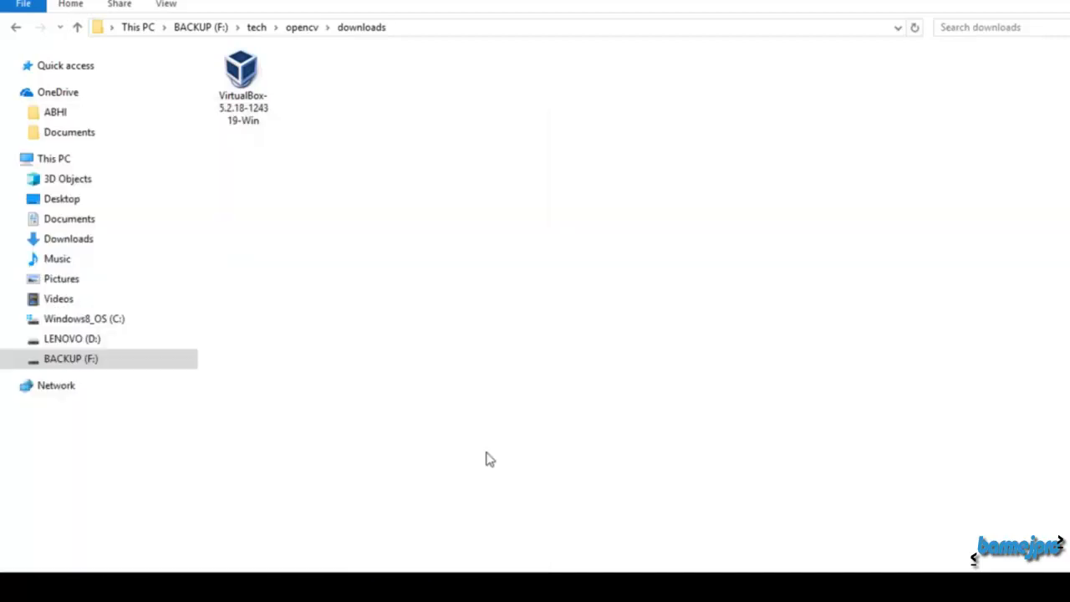
pyautogui.doubleClick(242, 68)
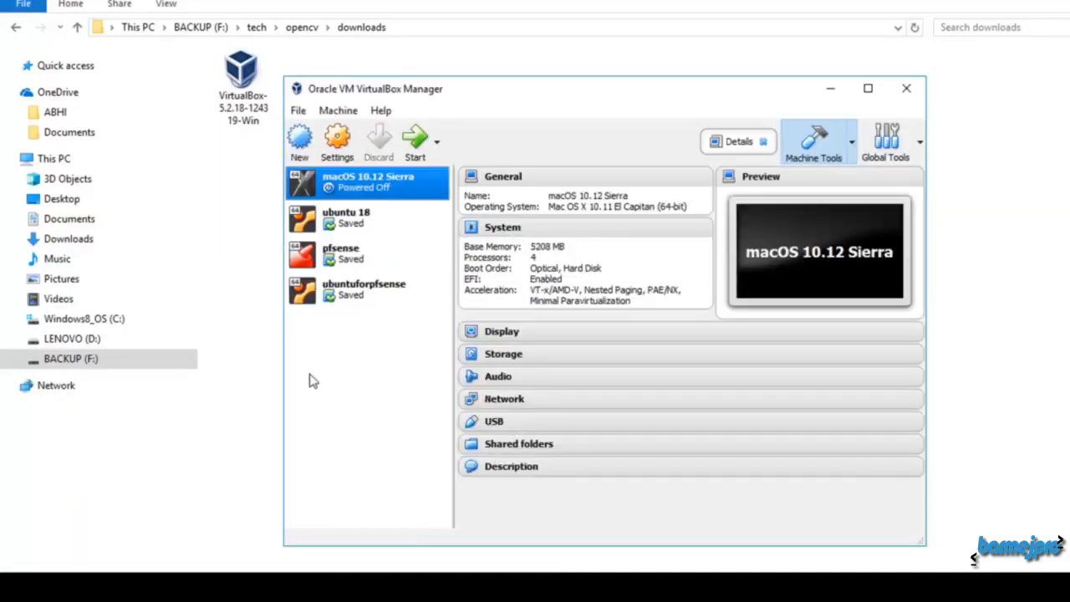
pyautogui.moveTo(364, 410)
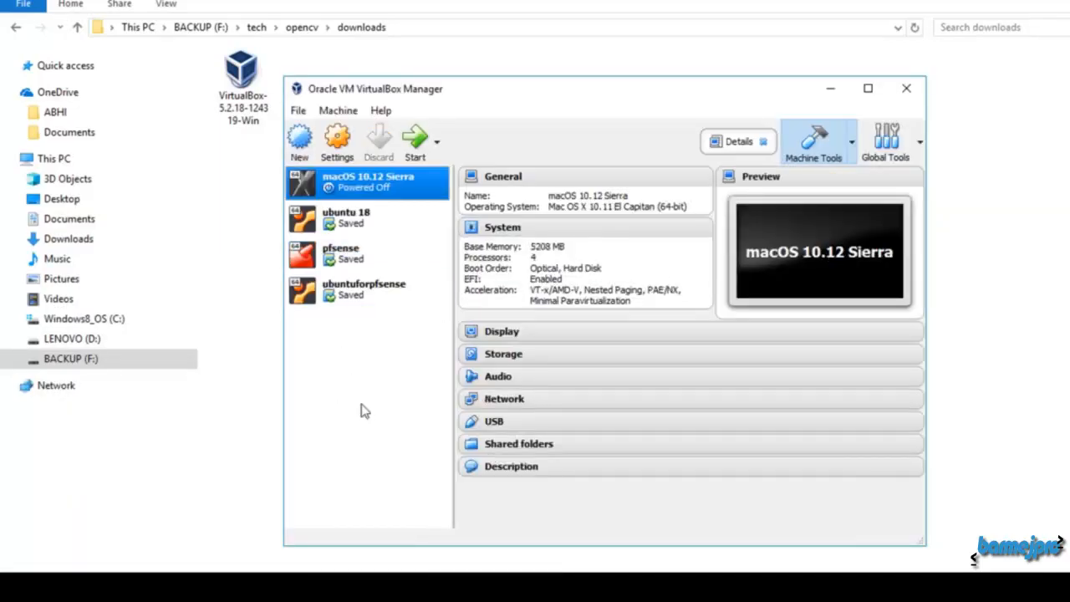
pyautogui.moveTo(355, 361)
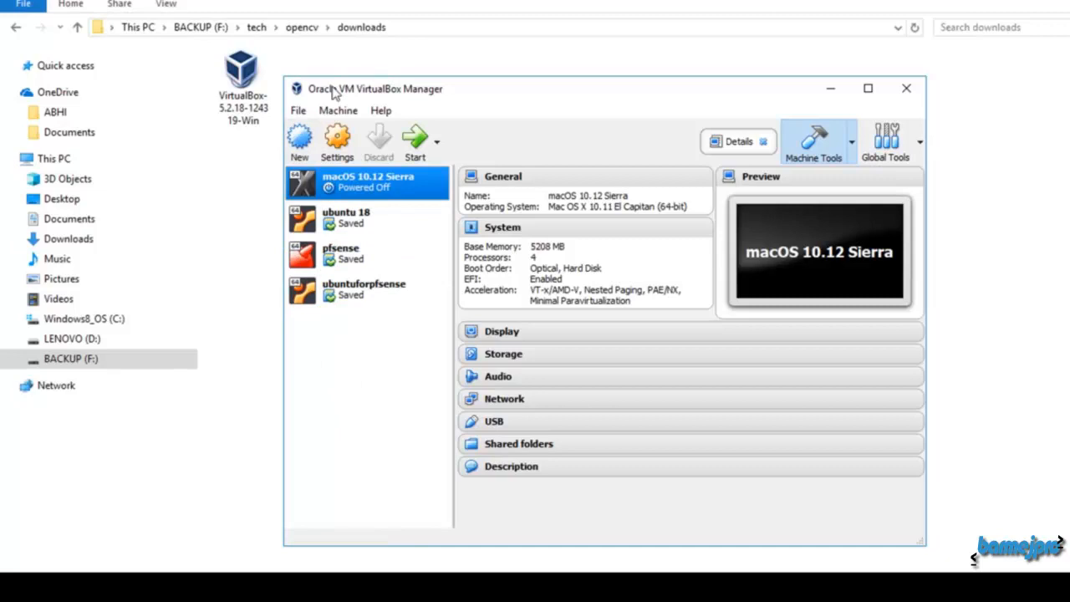
pyautogui.moveTo(504, 95)
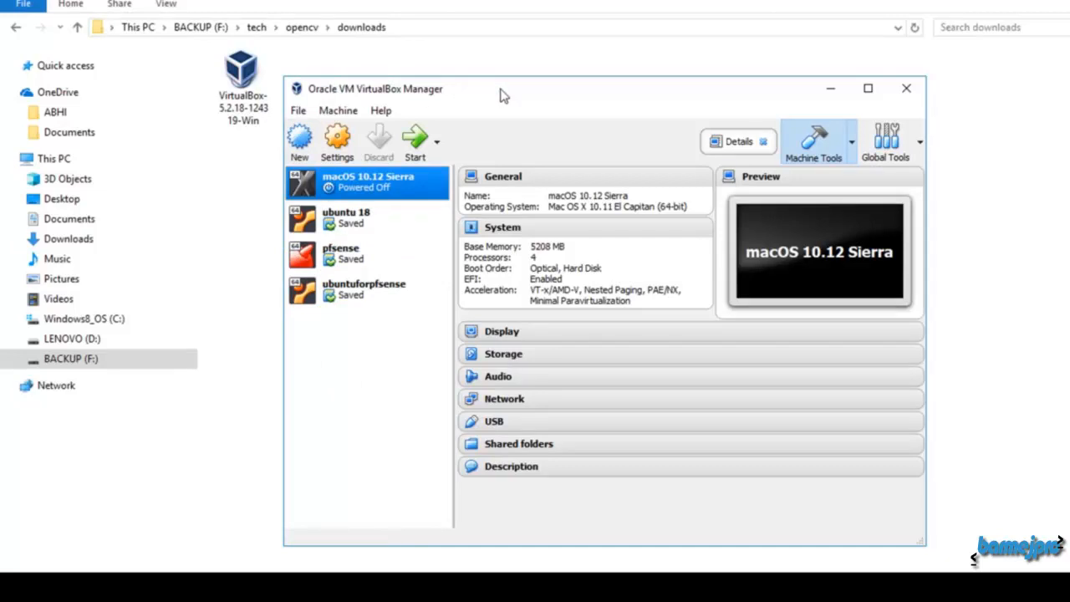
pyautogui.moveTo(322, 353)
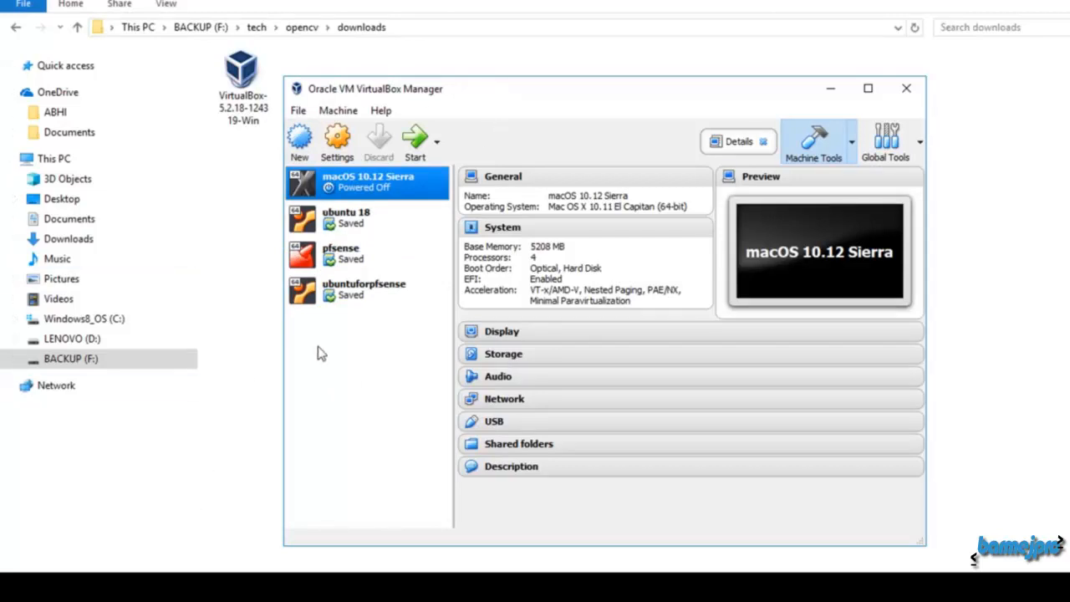
pyautogui.moveTo(322, 351)
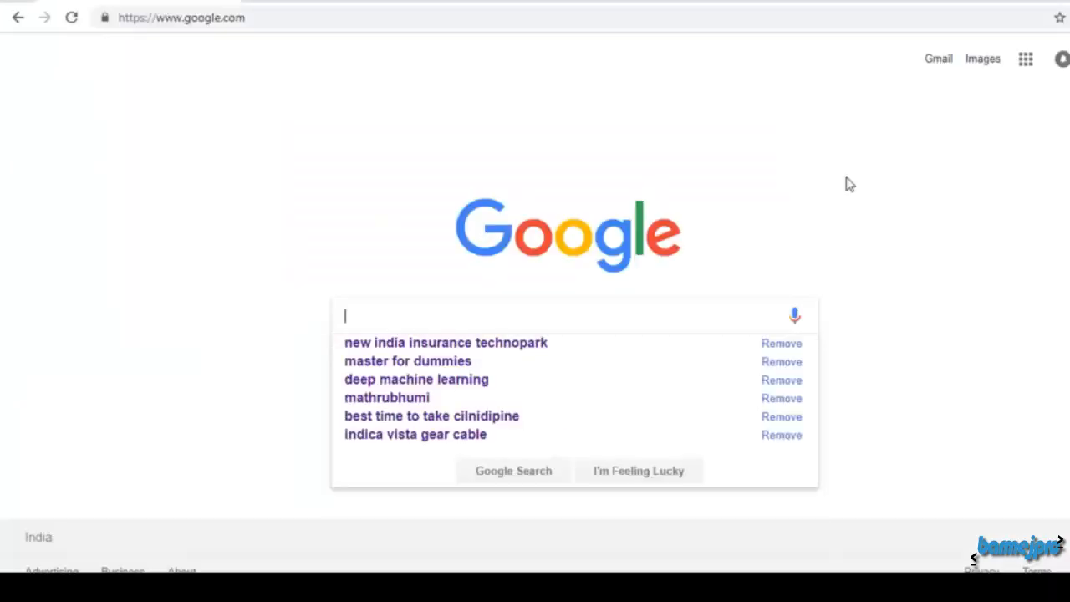
pyautogui.moveTo(547, 315)
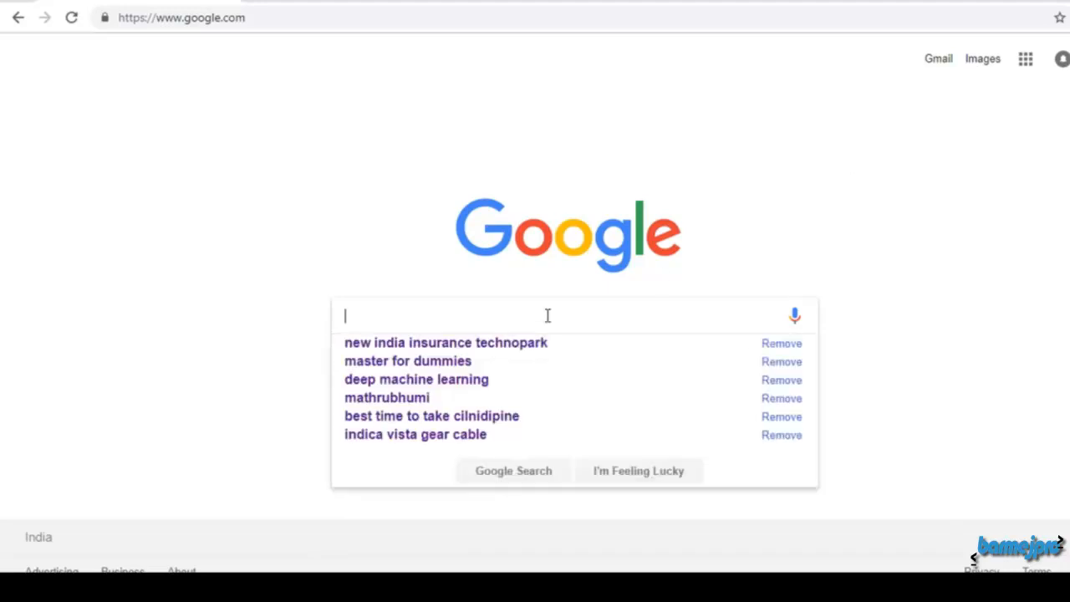
# Search Google for 'download ubuntu' and reach the Ubuntu Desktop 18.04.1 LTS page.
pyautogui.write('download')
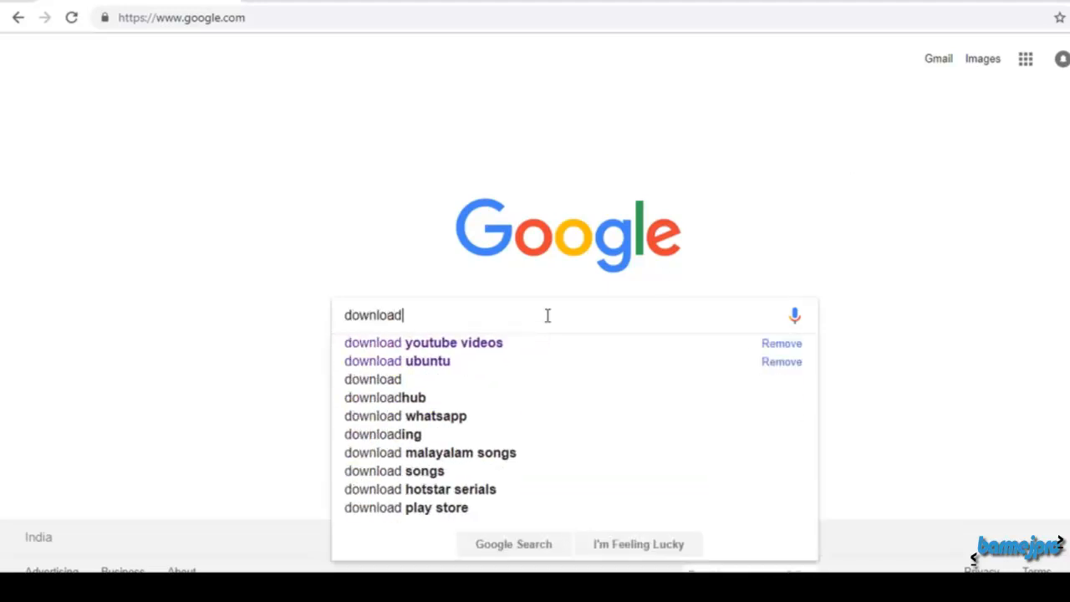
pyautogui.write('u')
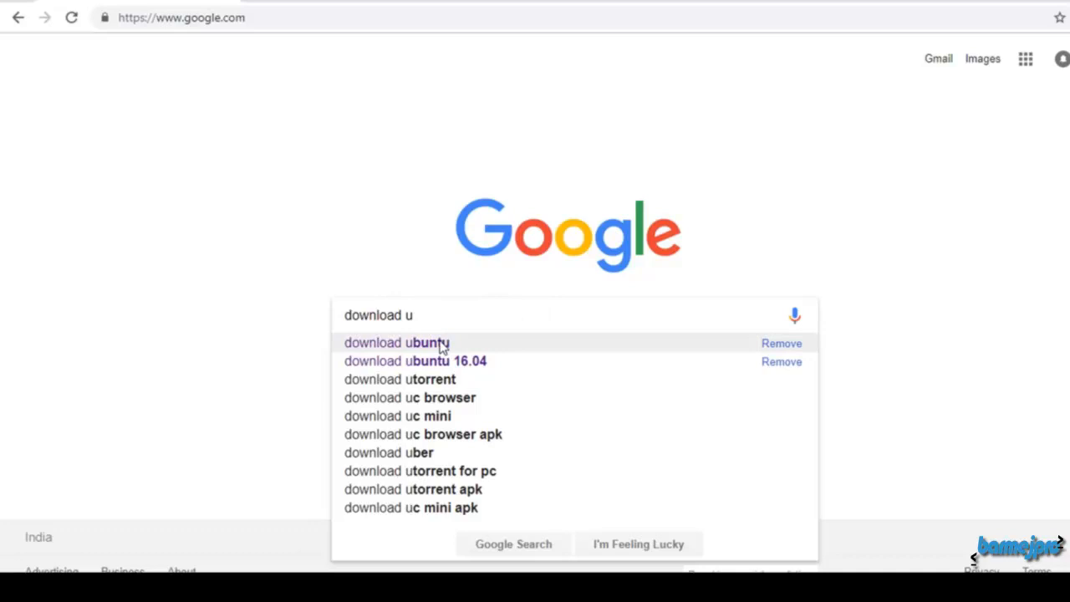
pyautogui.click(397, 342)
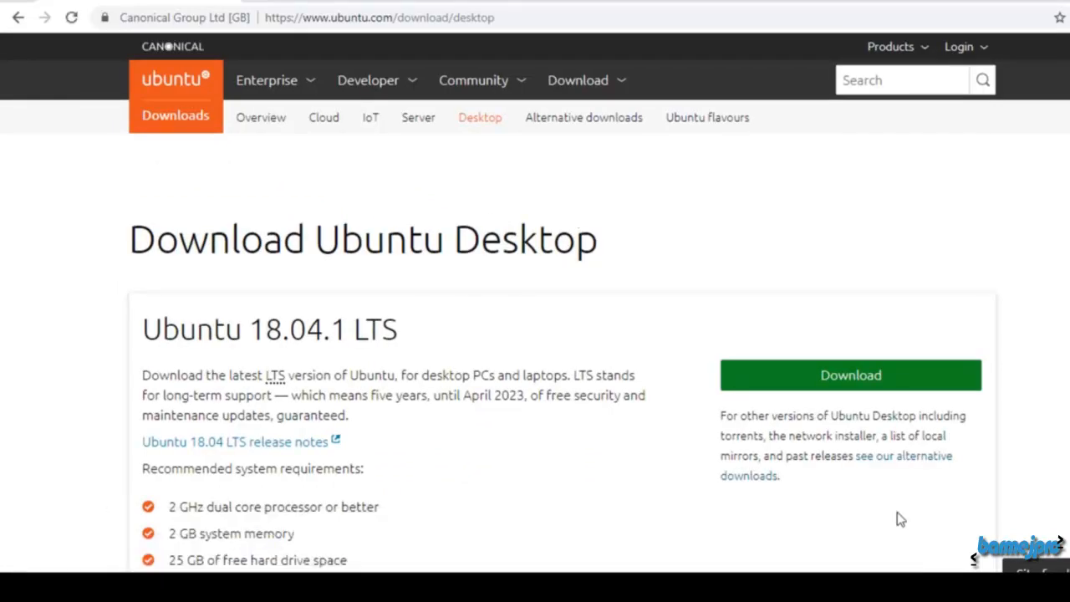
pyautogui.scroll(-3)
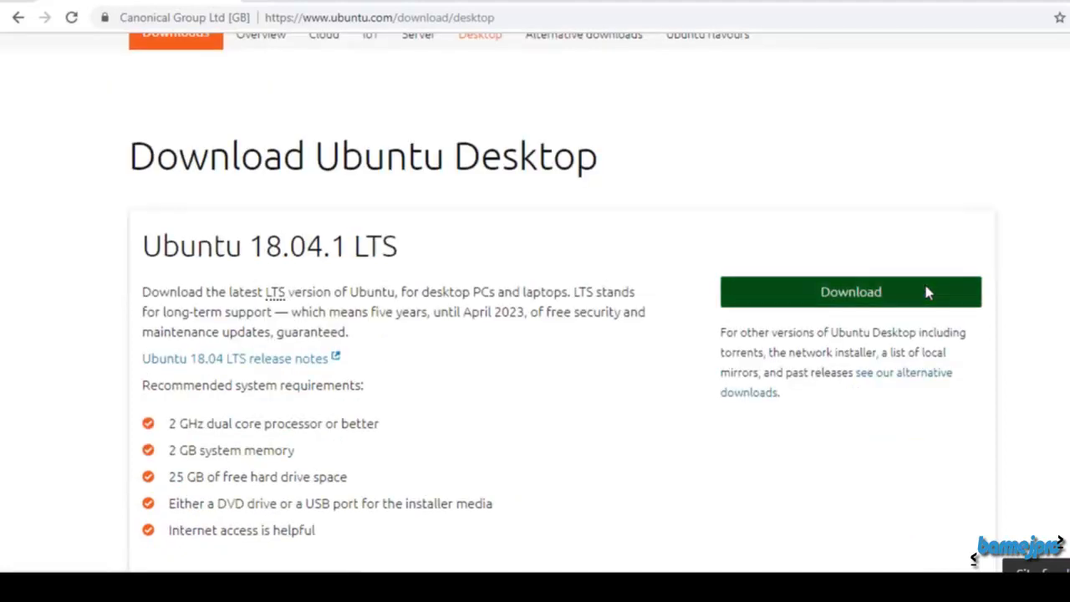
pyautogui.moveTo(759, 302)
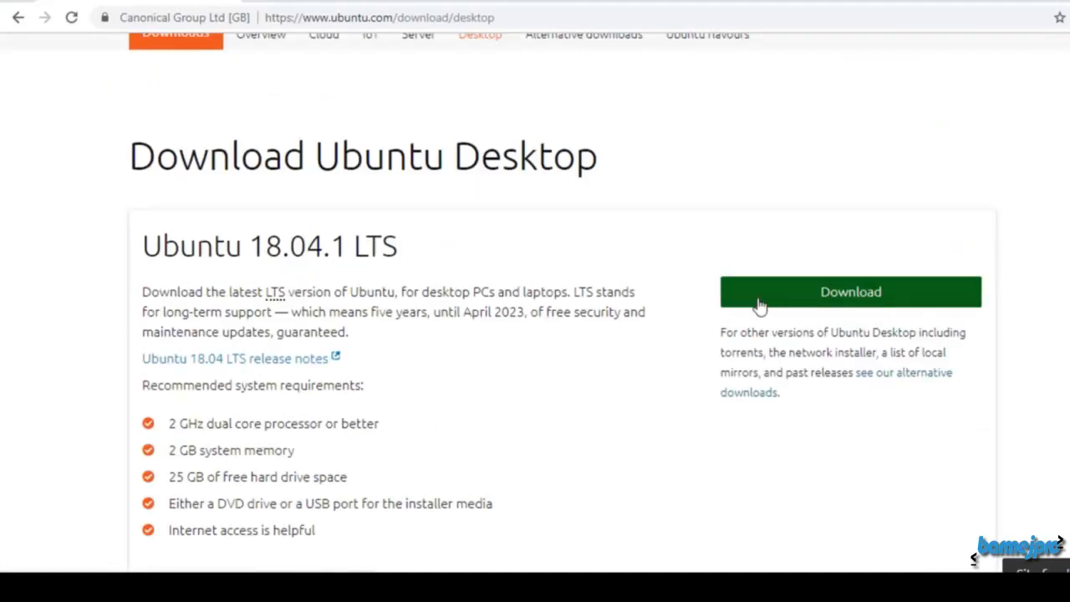
# Request the ubuntu-18.04.1-desktop-amd64 ISO download, bringing up the save dialog.
pyautogui.click(850, 292)
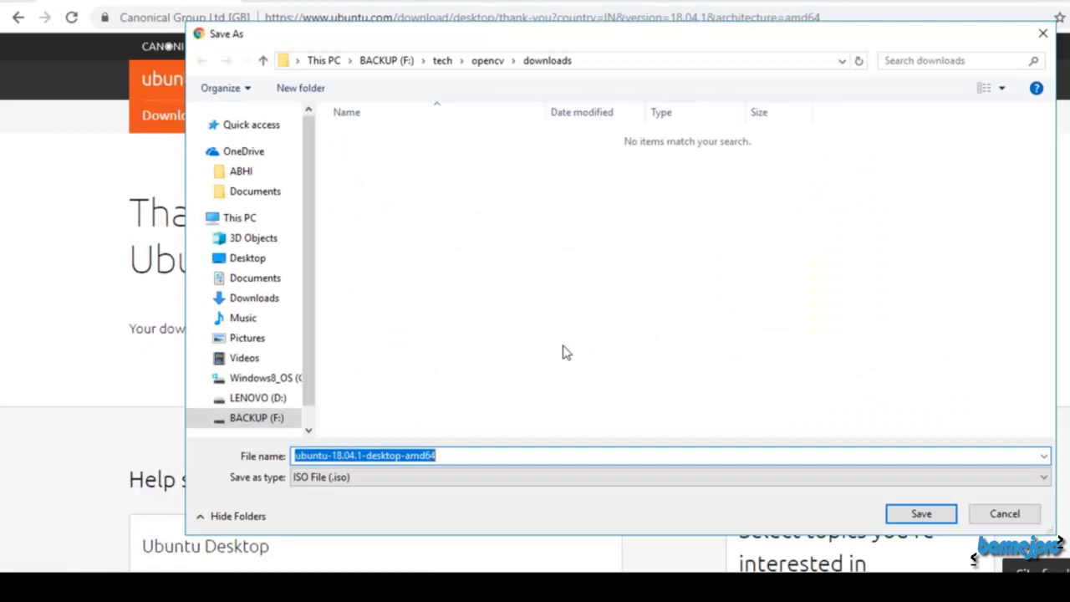
pyautogui.moveTo(608, 380)
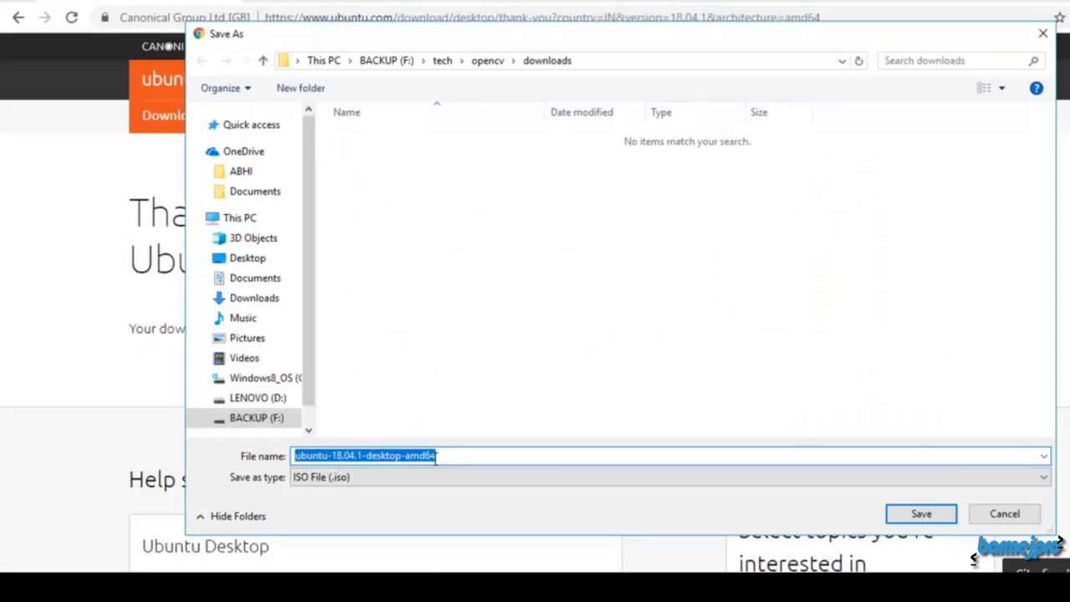
pyautogui.moveTo(608, 455)
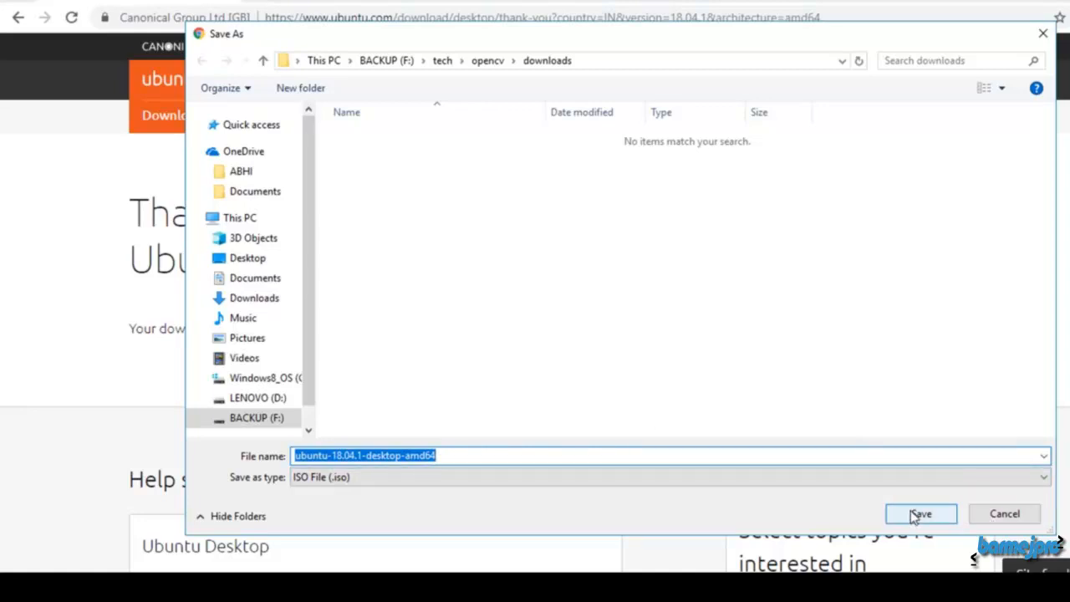
# Save the Ubuntu 18.04.1 desktop ISO into the opencv downloads folder.
pyautogui.click(920, 513)
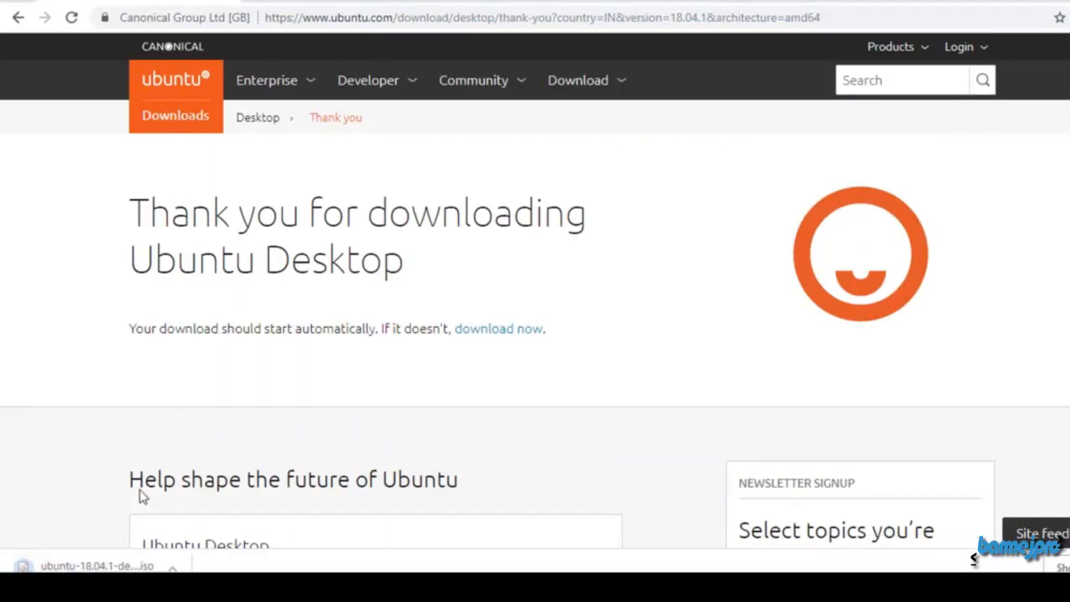
pyautogui.moveTo(142, 436)
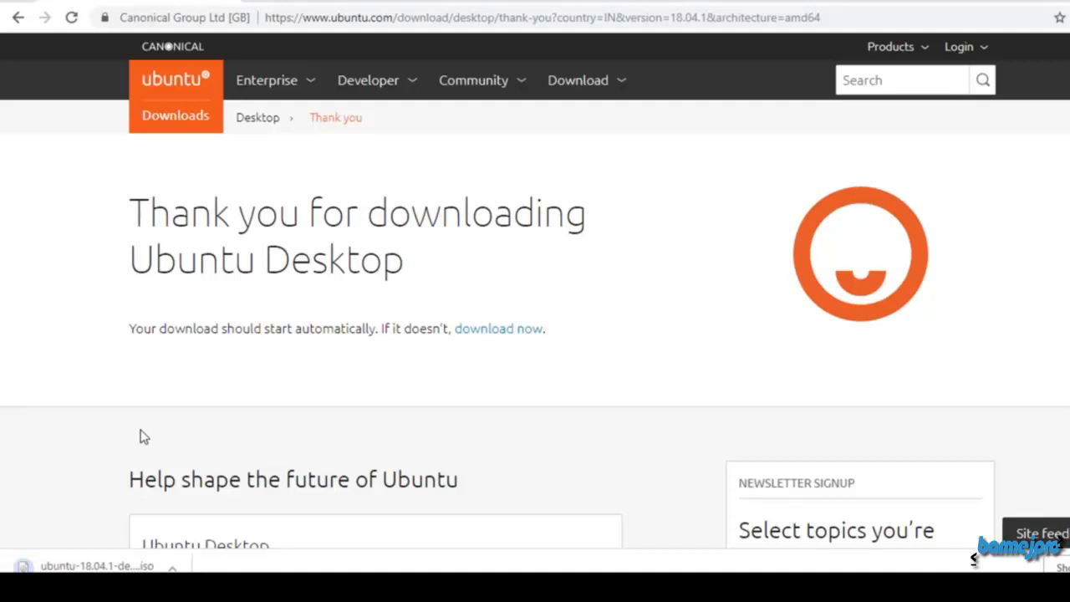
pyautogui.moveTo(159, 424)
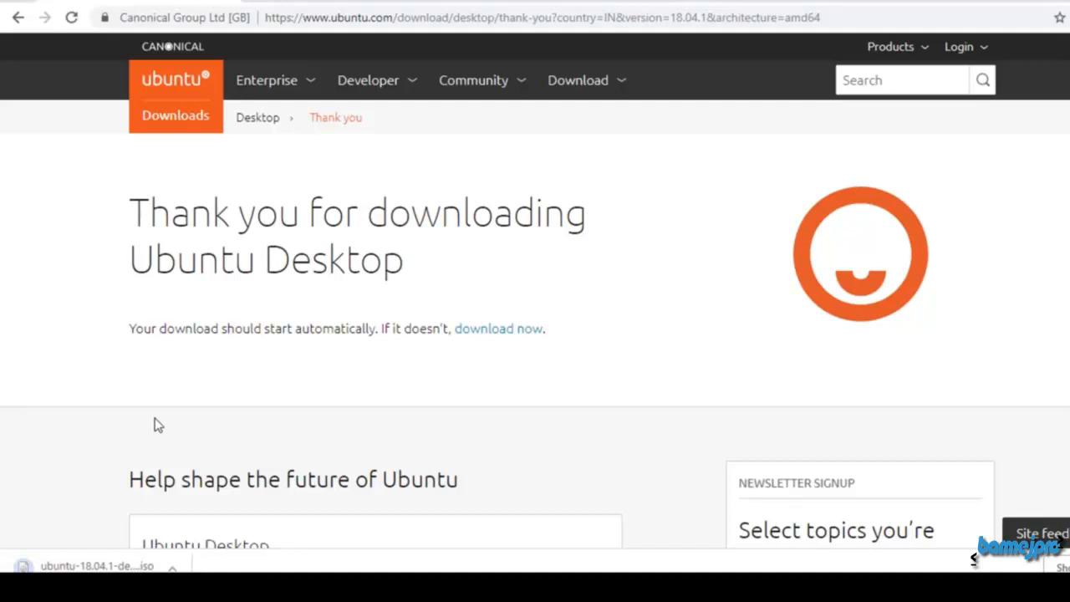
pyautogui.moveTo(175, 419)
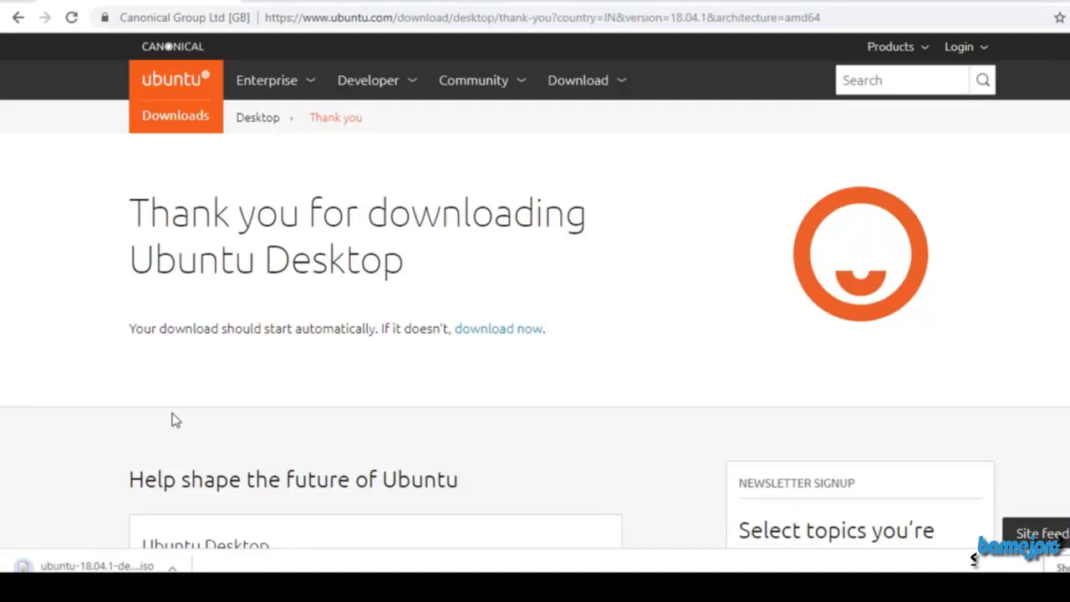
pyautogui.moveTo(611, 366)
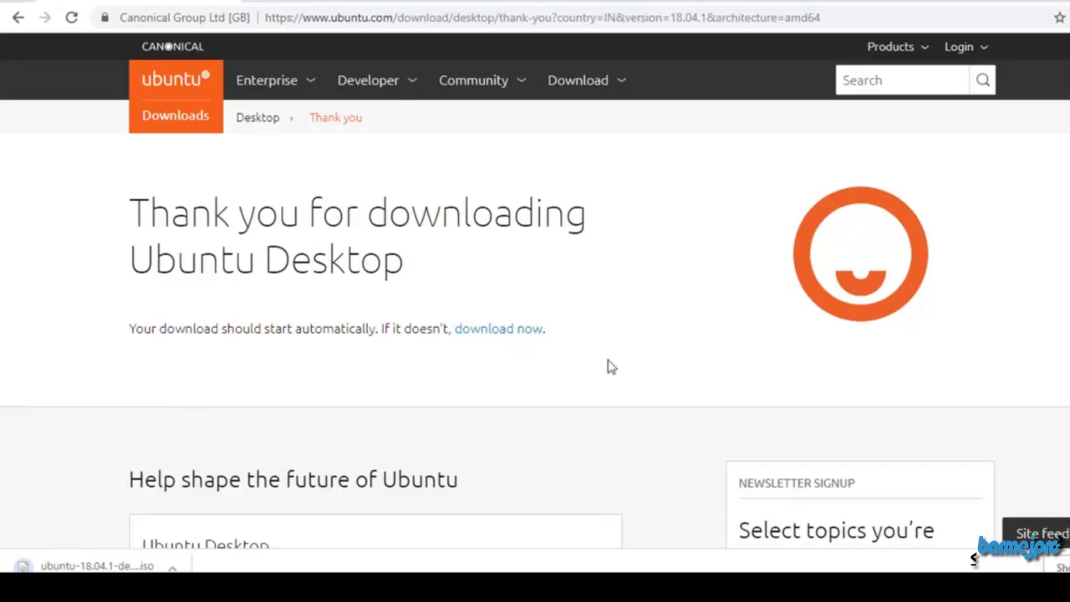
pyautogui.moveTo(705, 304)
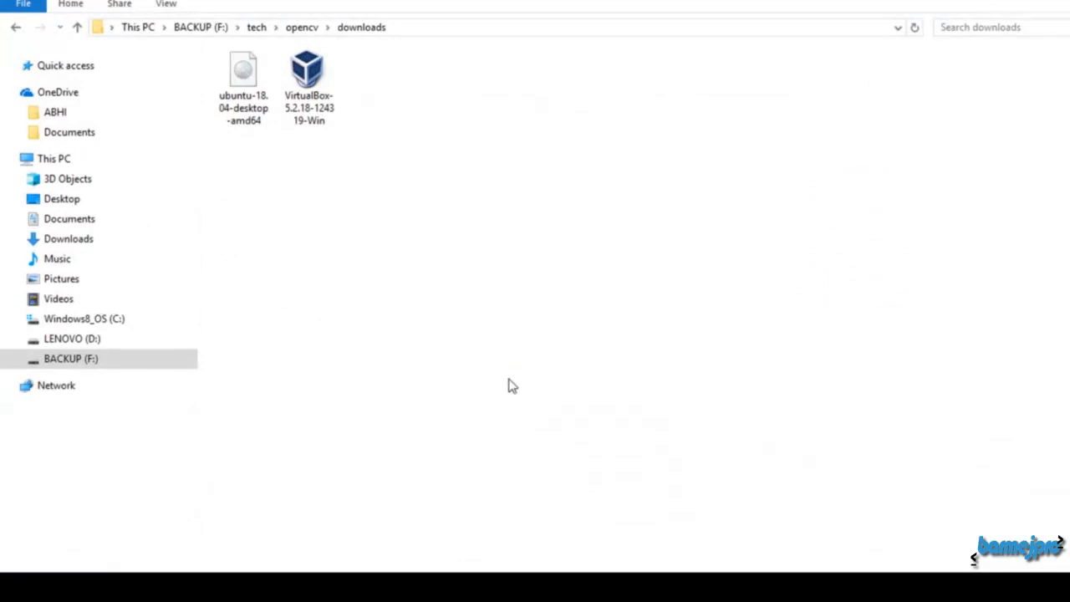
# Check the Ubuntu ISO and VirtualBox installer in downloads, then relaunch VirtualBox Manager.
pyautogui.click(243, 88)
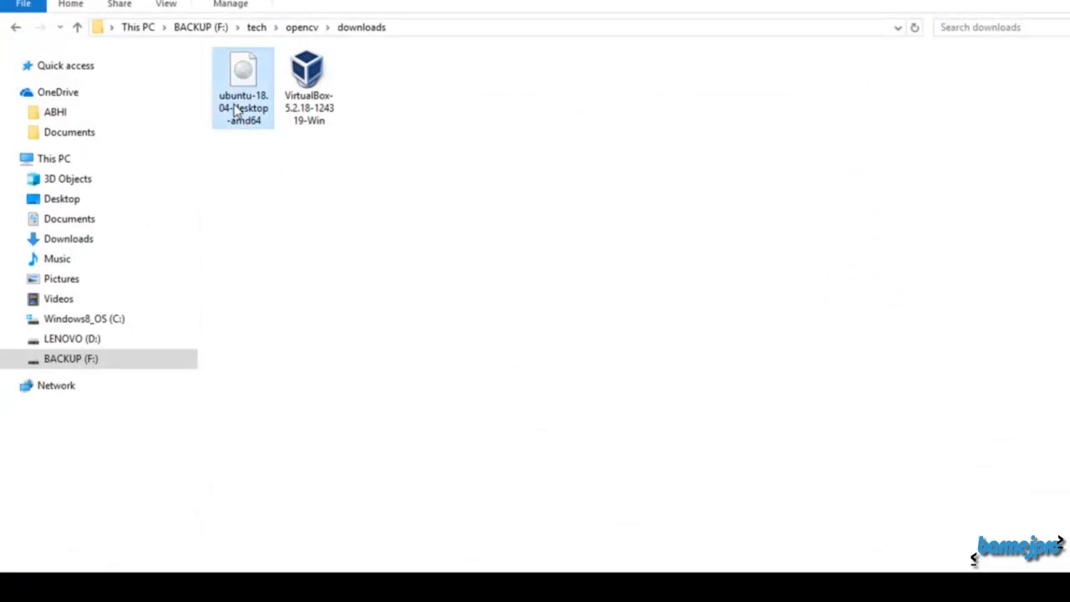
pyautogui.click(309, 75)
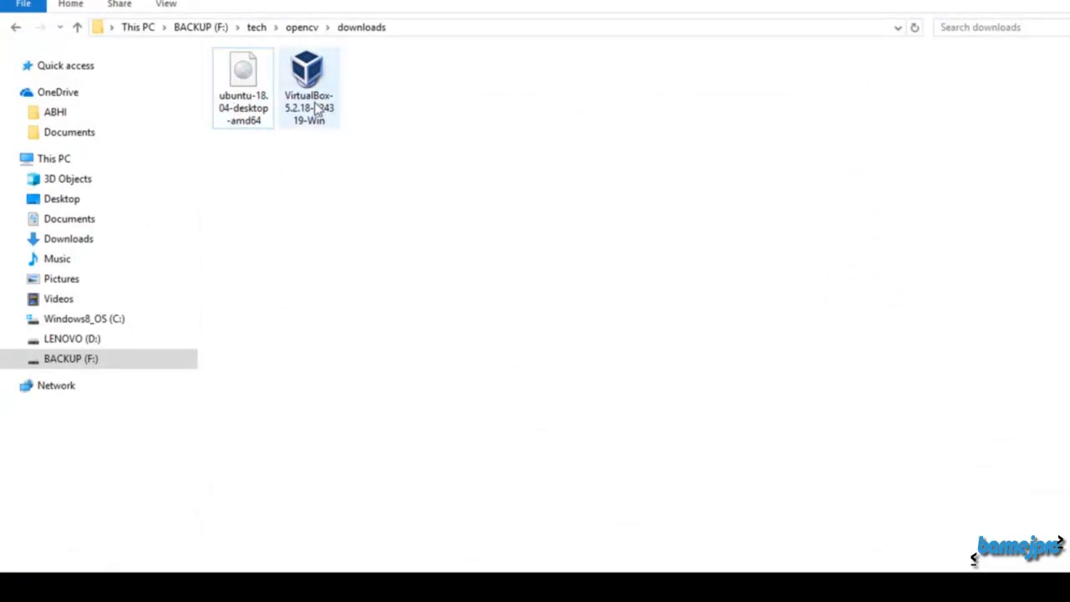
pyautogui.click(309, 75)
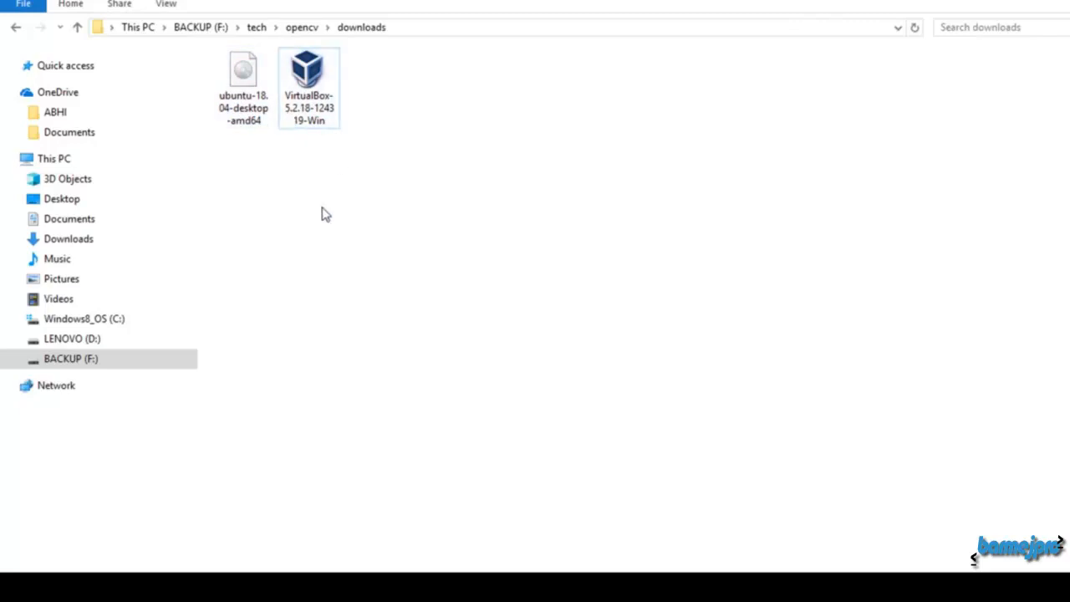
pyautogui.moveTo(384, 179)
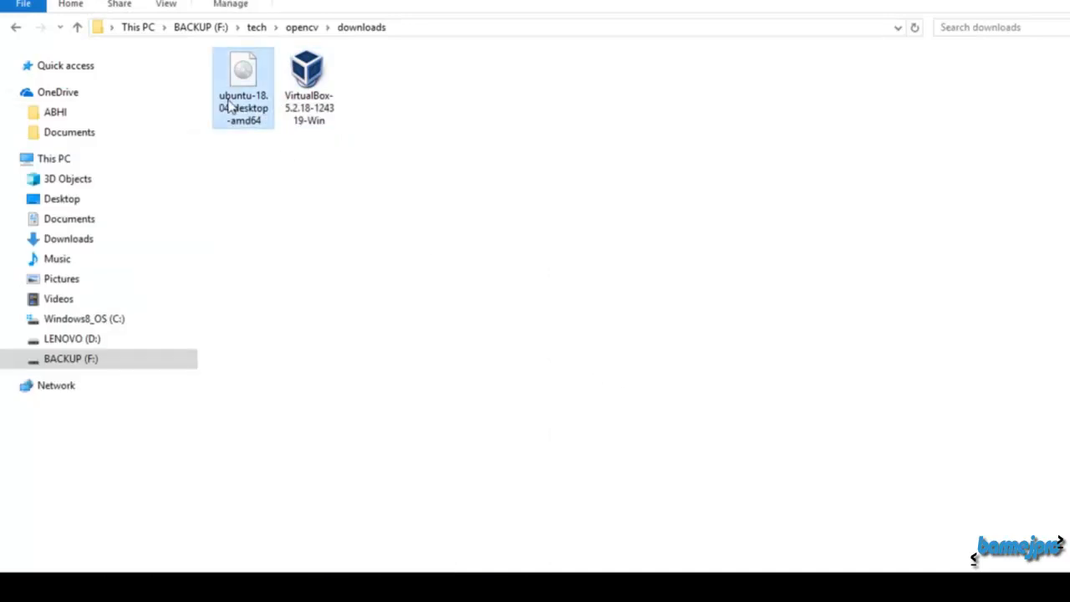
pyautogui.moveTo(207, 125)
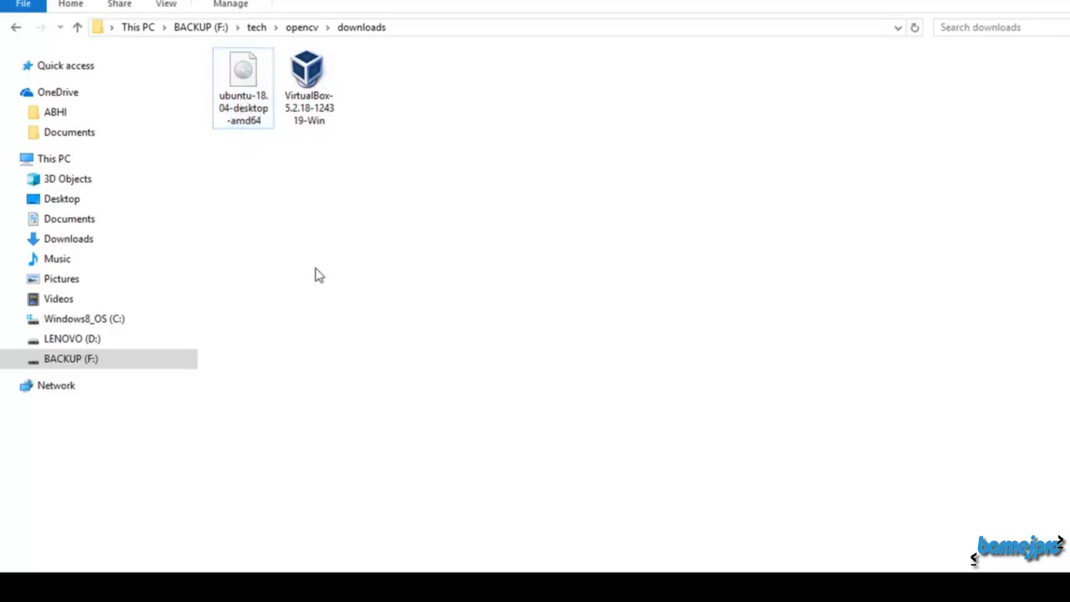
pyautogui.doubleClick(308, 71)
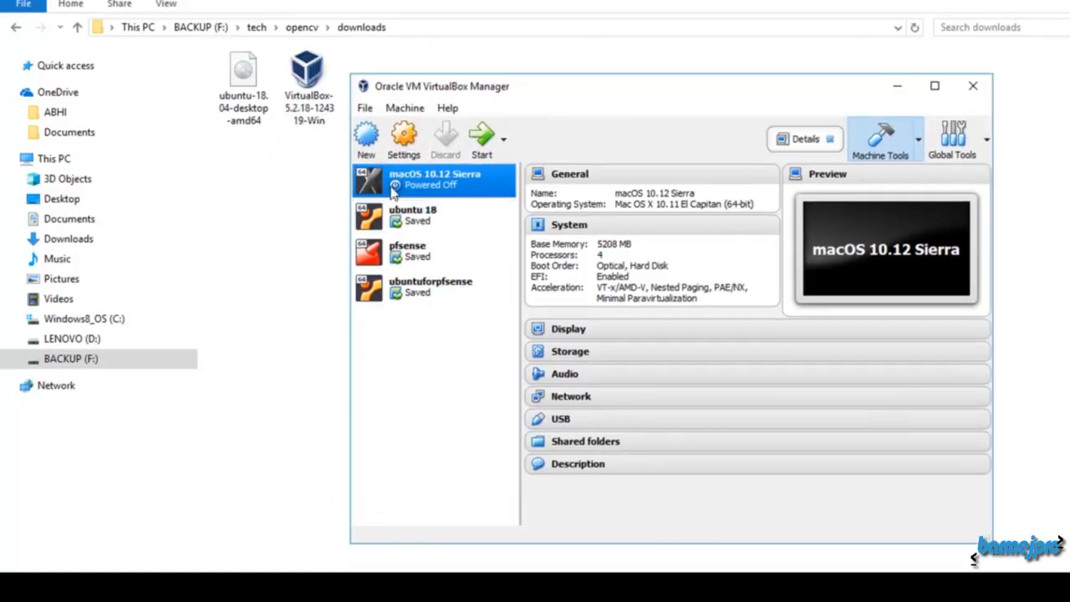
pyautogui.click(426, 250)
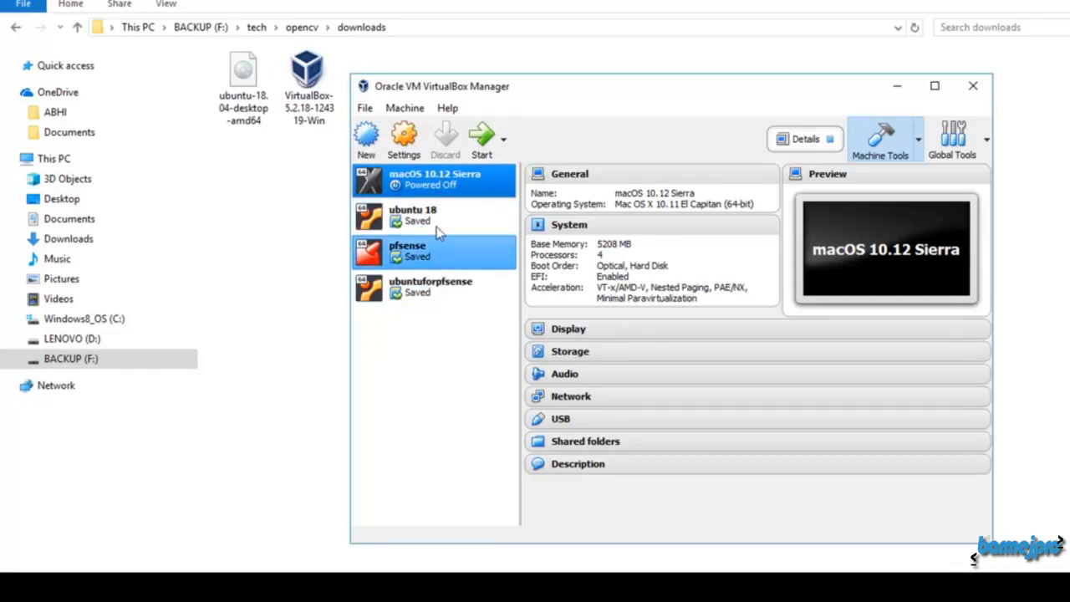
pyautogui.moveTo(491, 255)
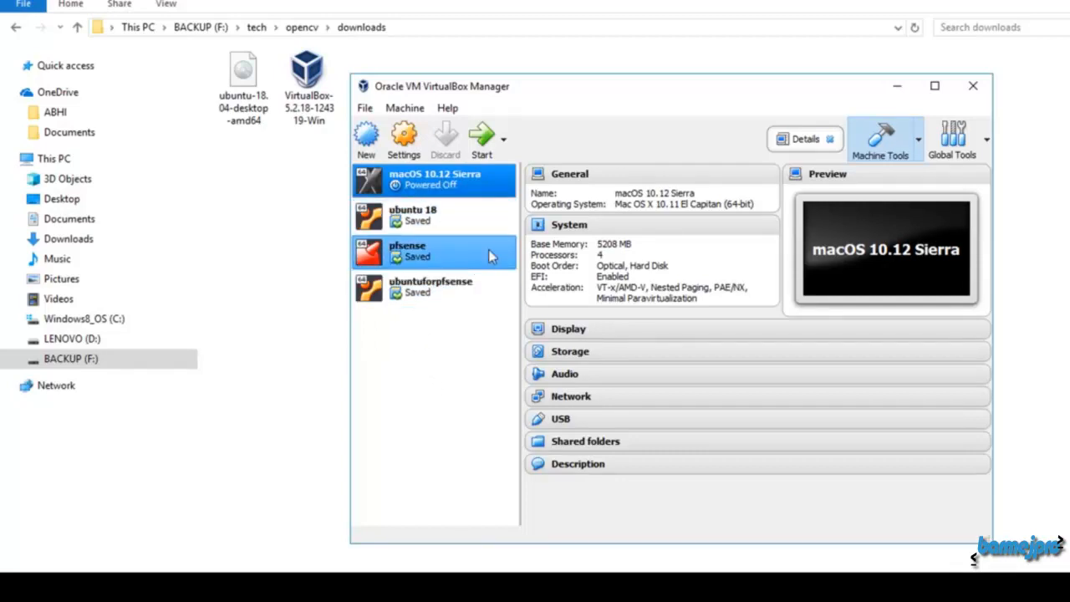
# Begin a new VM named 'ubuntu 18 for opencv' with type Linux, Ubuntu (64-bit).
pyautogui.click(366, 138)
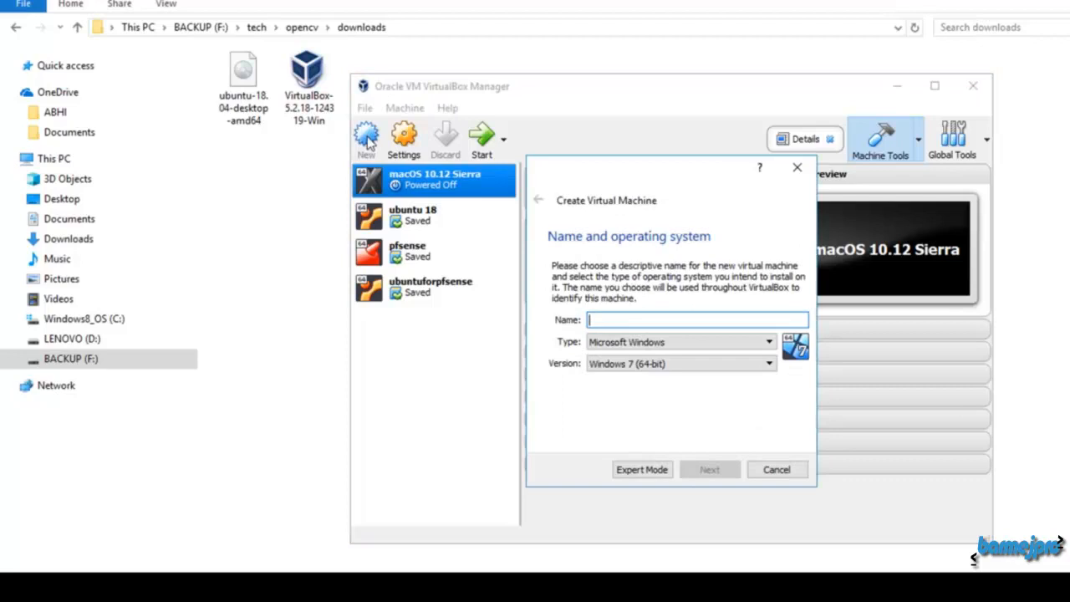
pyautogui.click(776, 469)
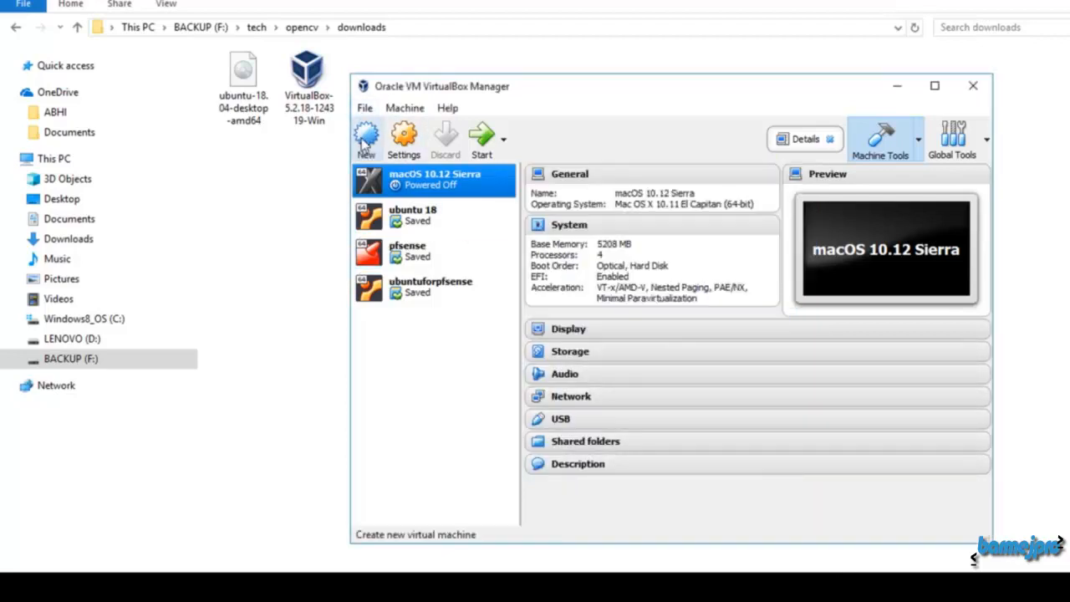
pyautogui.click(365, 138)
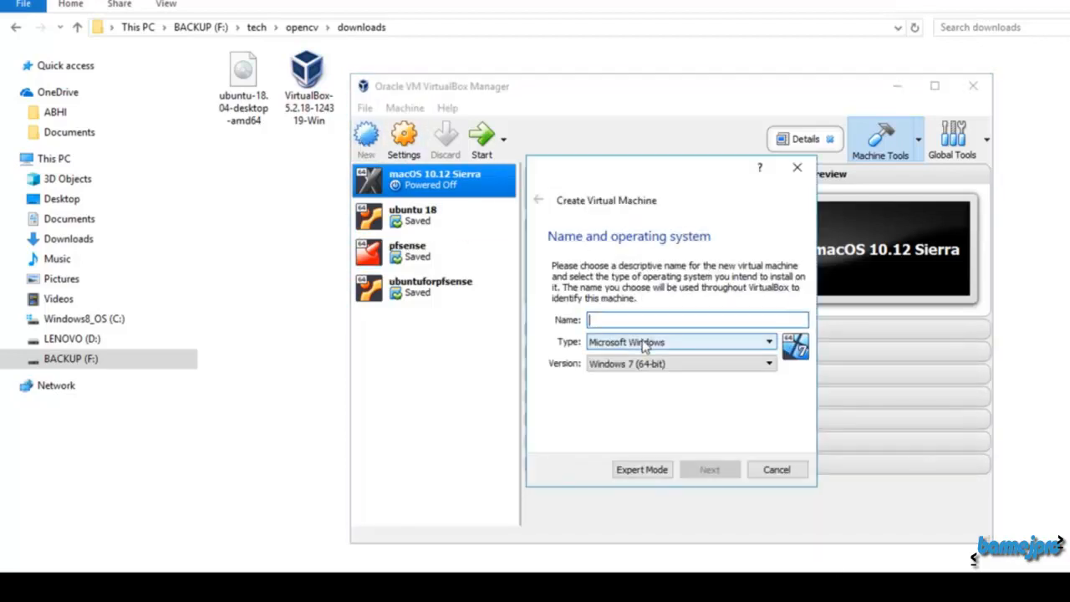
pyautogui.click(680, 341)
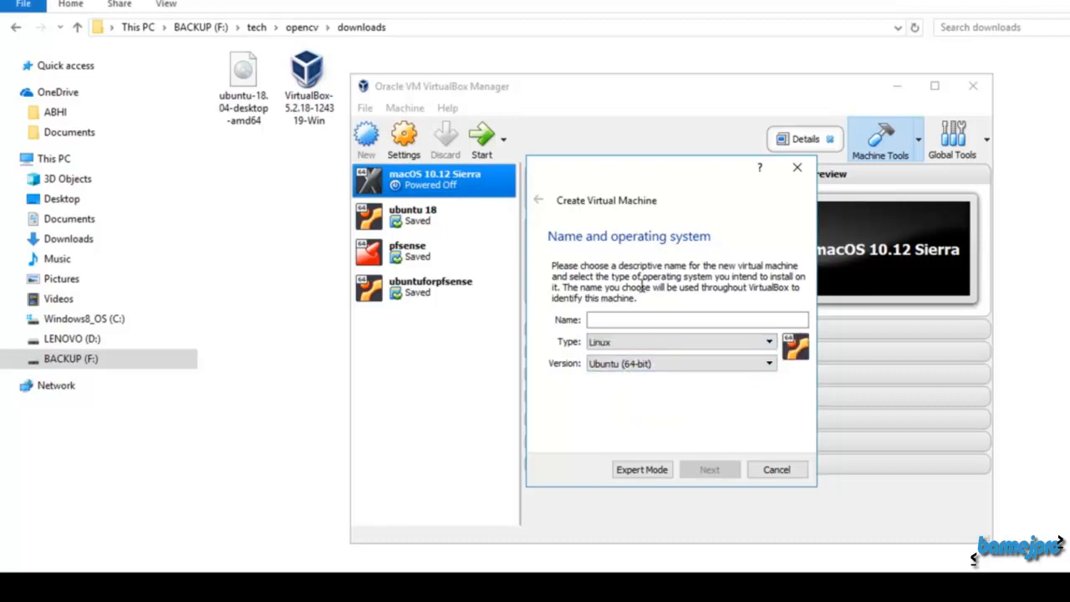
pyautogui.click(697, 320)
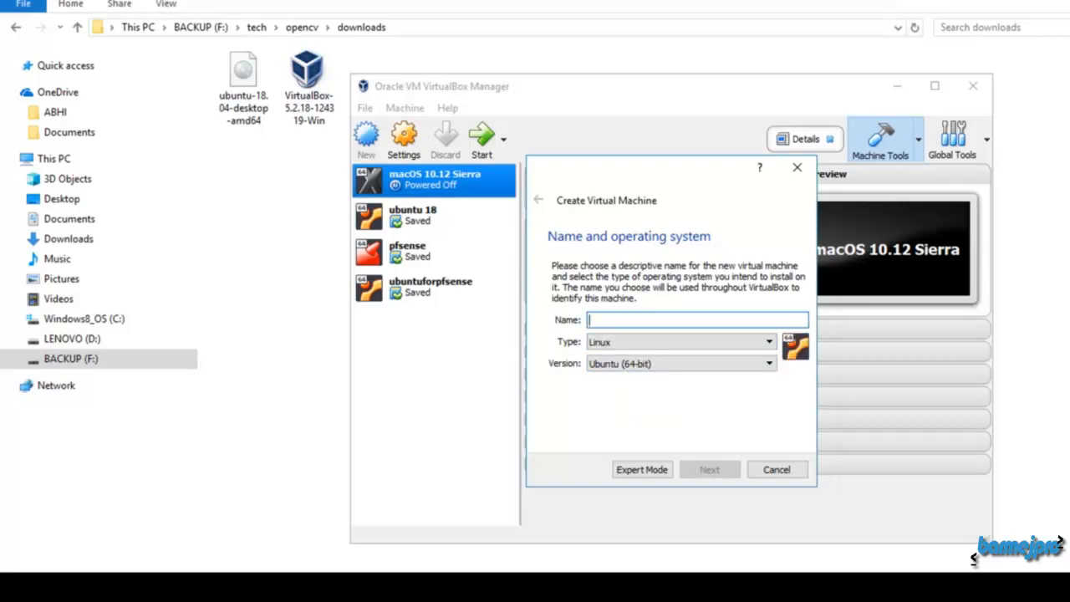
pyautogui.write('ubuntu 18')
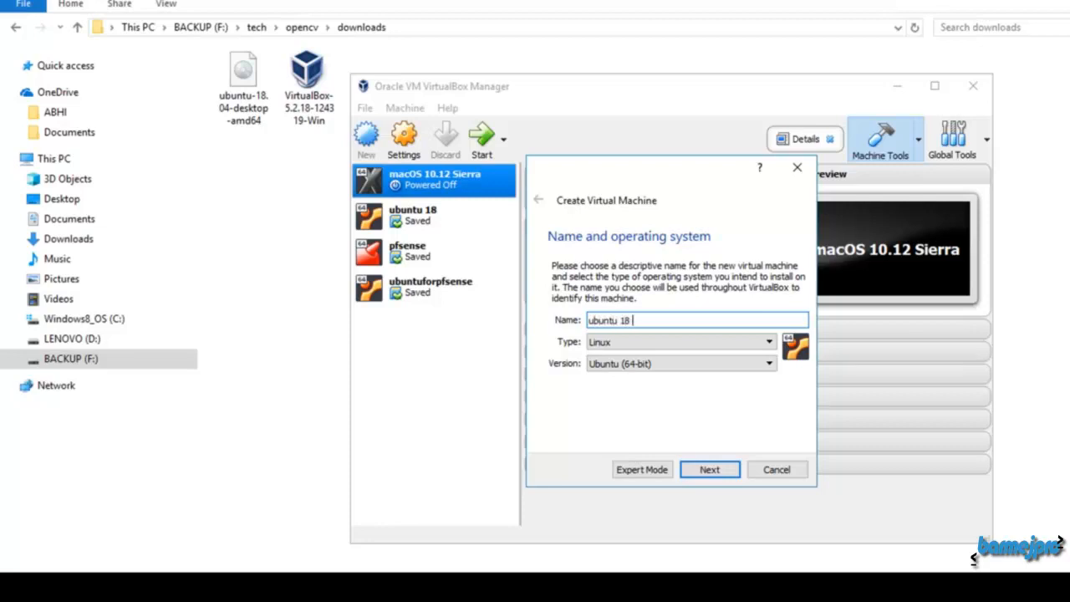
pyautogui.write('for')
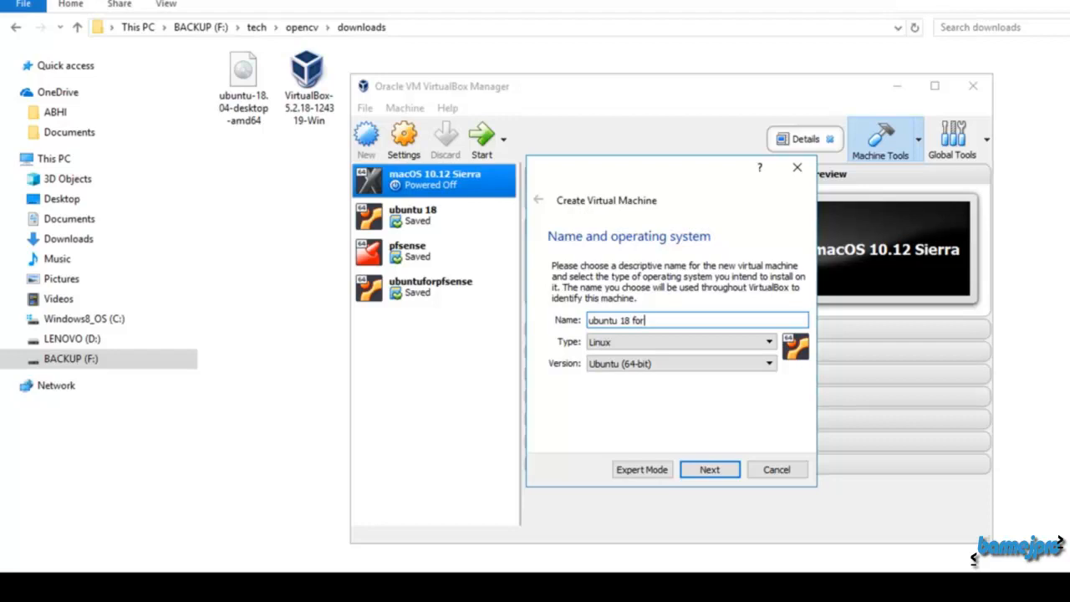
pyautogui.write('opencv')
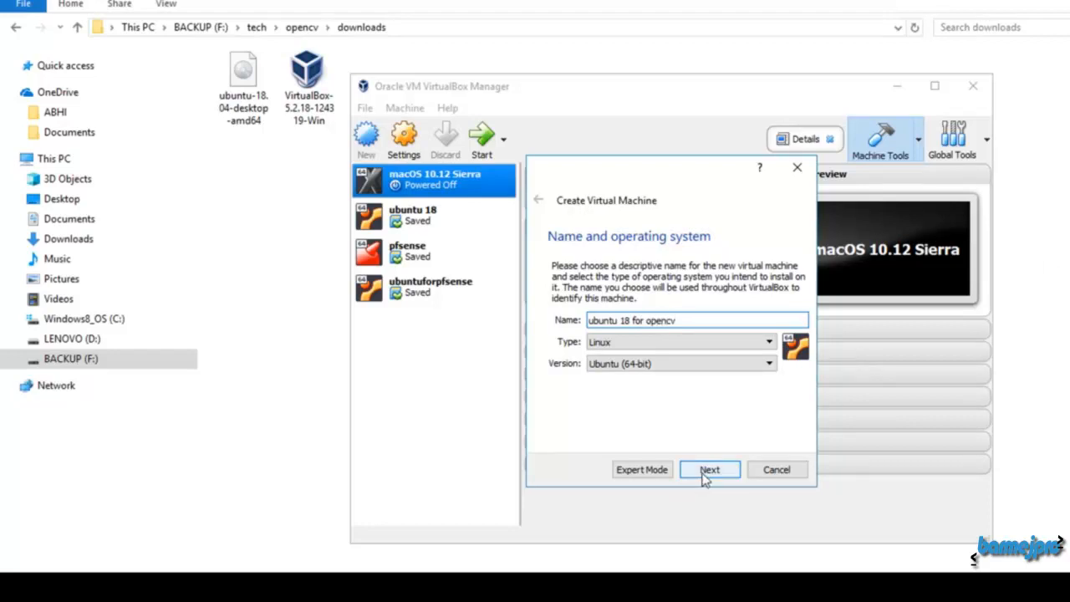
# Advance to the memory size step and set the allocation to 2048 MB.
pyautogui.click(709, 469)
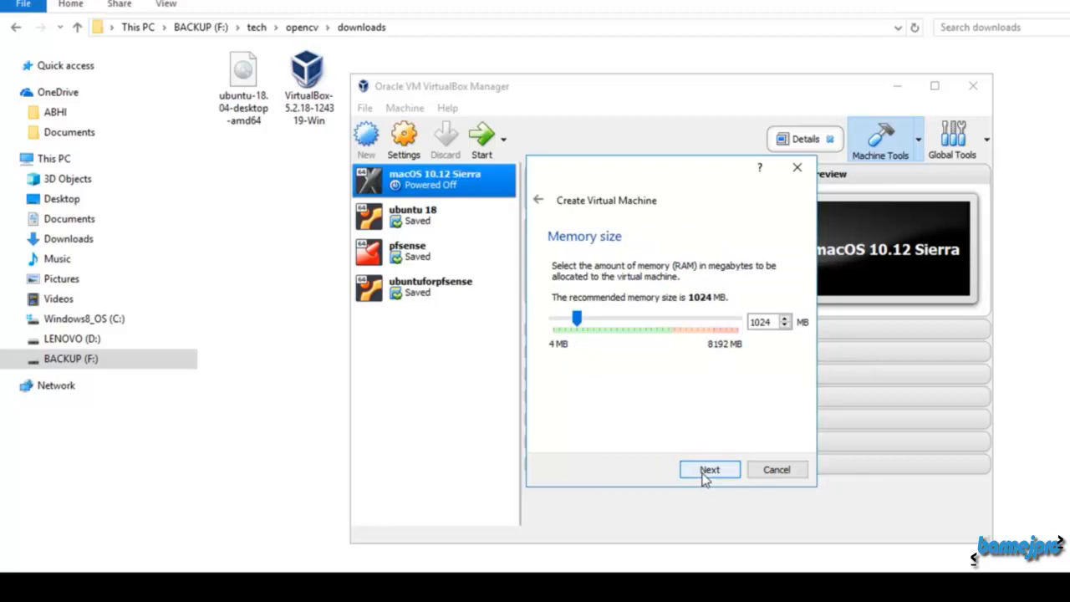
pyautogui.moveTo(709, 228)
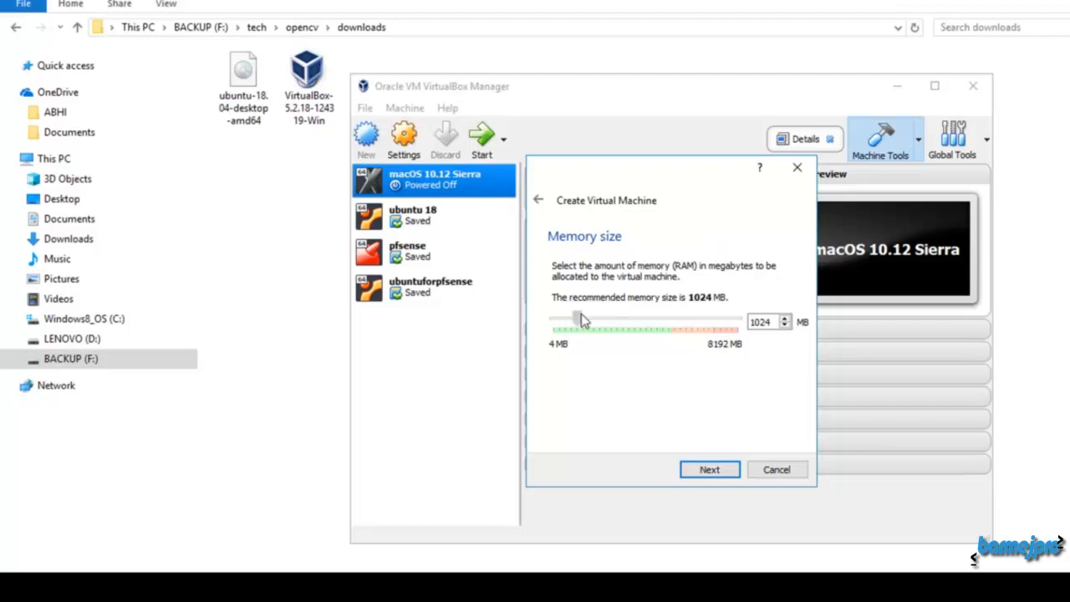
pyautogui.tripleClick(760, 321)
pyautogui.write('2048')
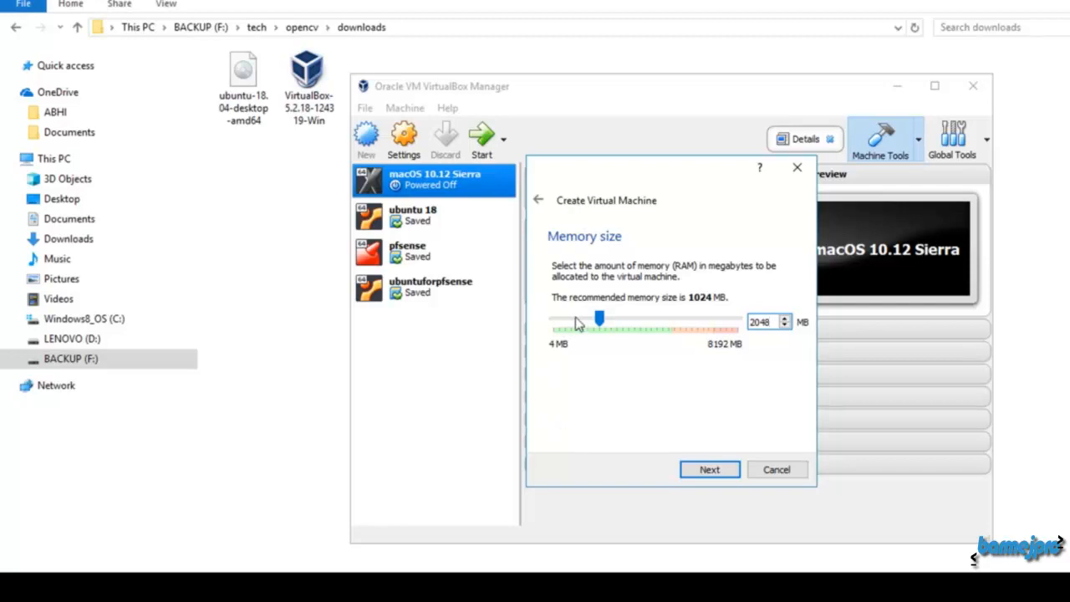
pyautogui.moveTo(569, 419)
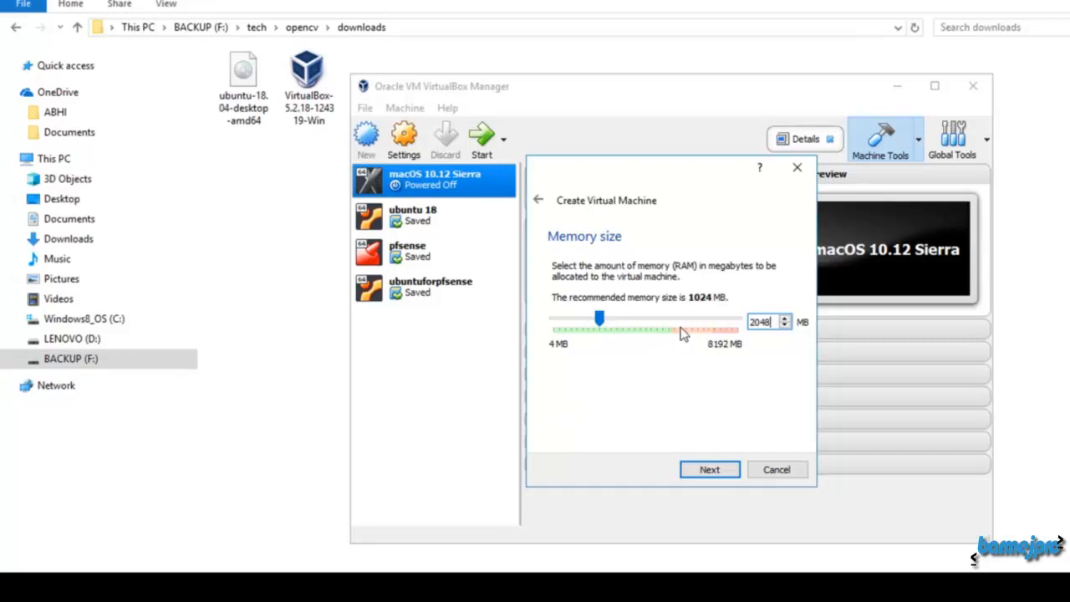
pyautogui.moveTo(690, 334)
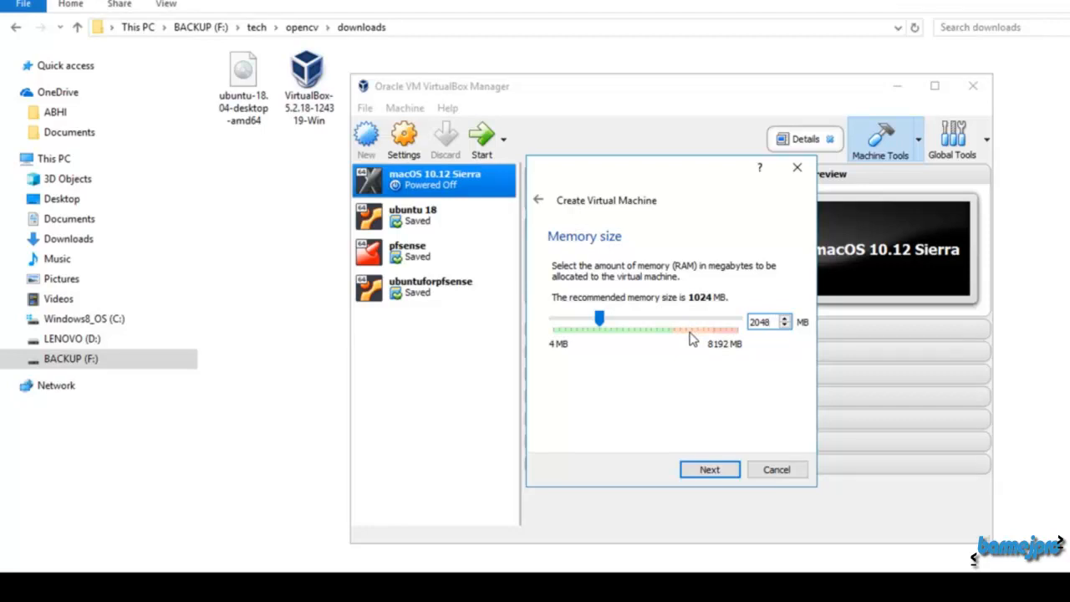
pyautogui.moveTo(458, 165)
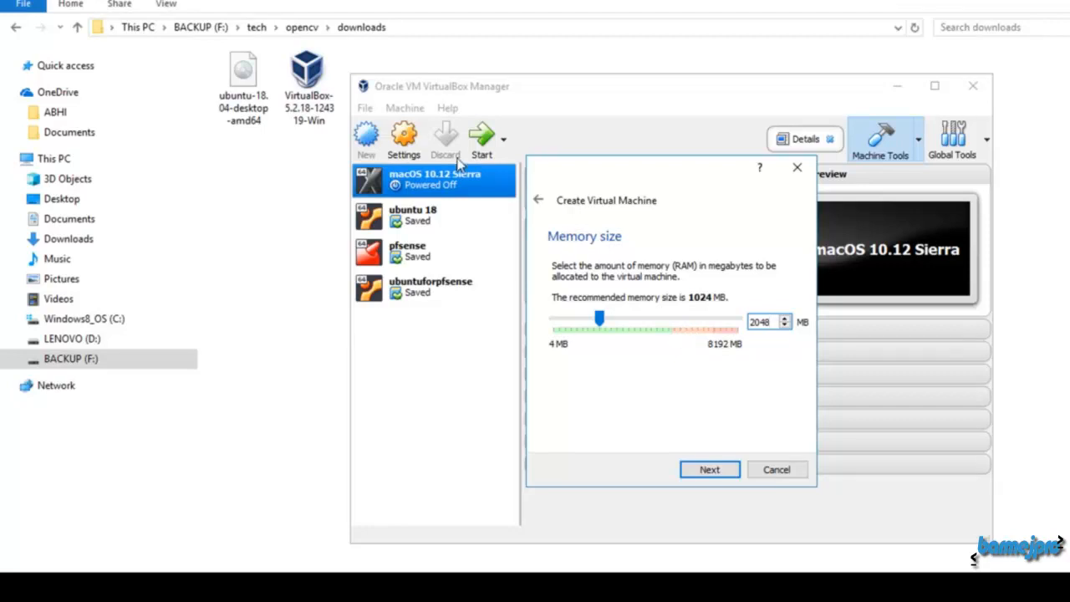
pyautogui.moveTo(517, 211)
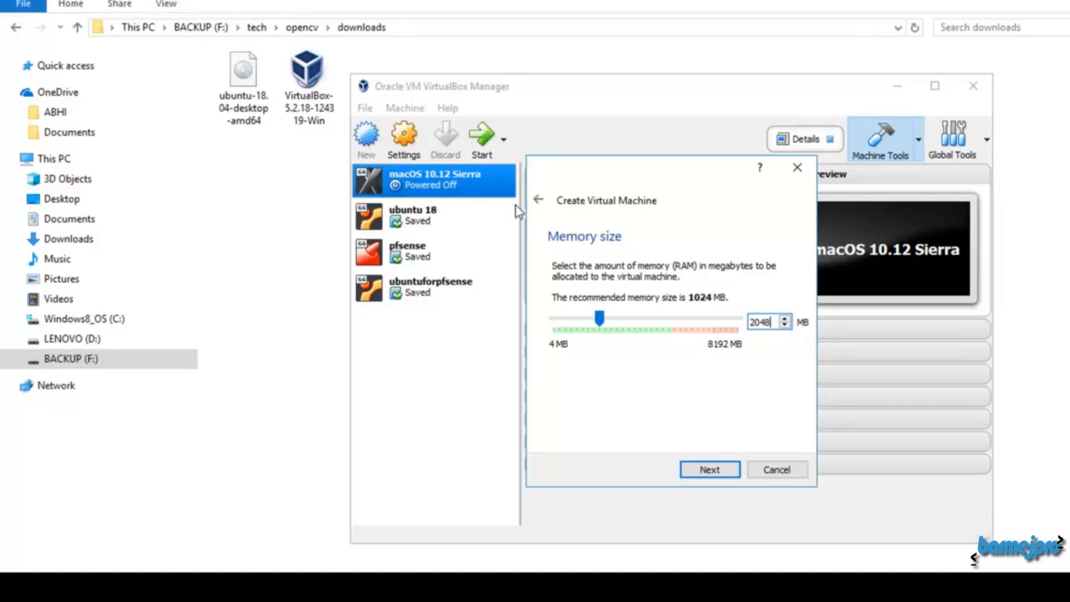
pyautogui.moveTo(594, 366)
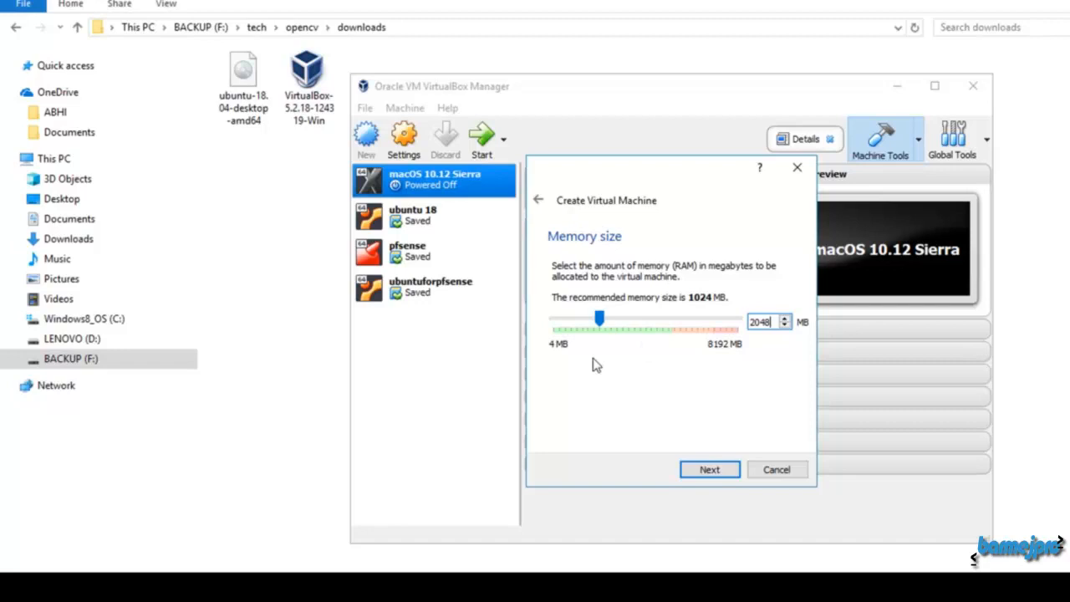
pyautogui.moveTo(646, 313)
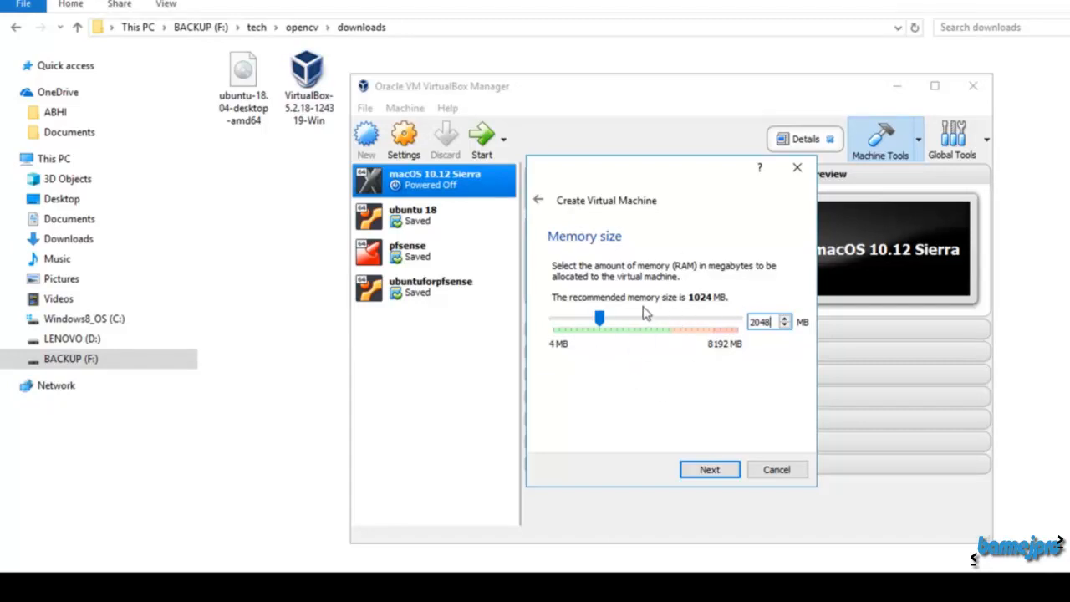
pyautogui.moveTo(681, 313)
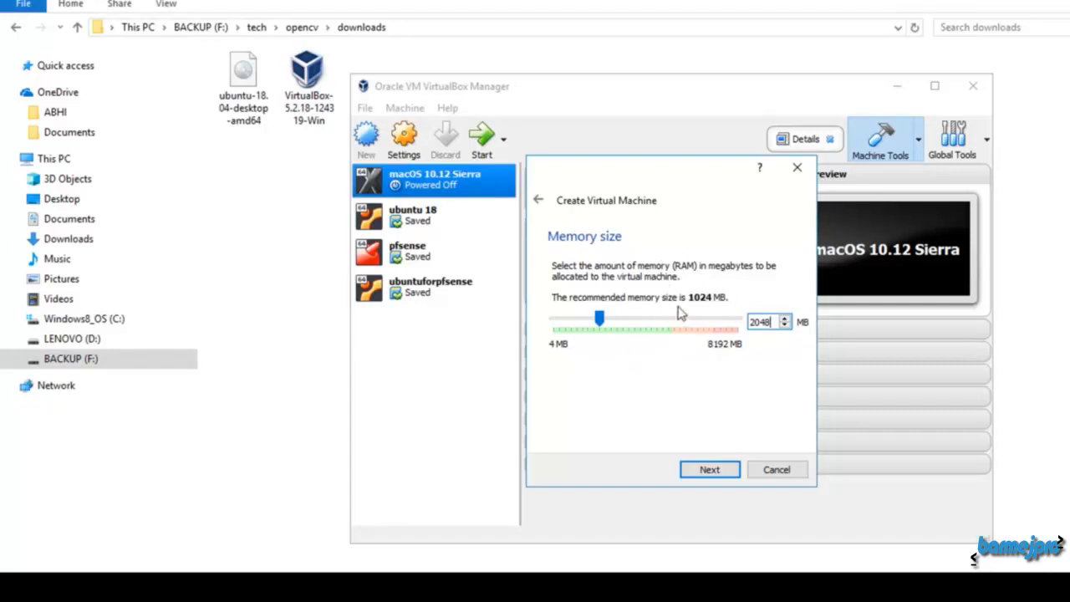
pyautogui.moveTo(949, 383)
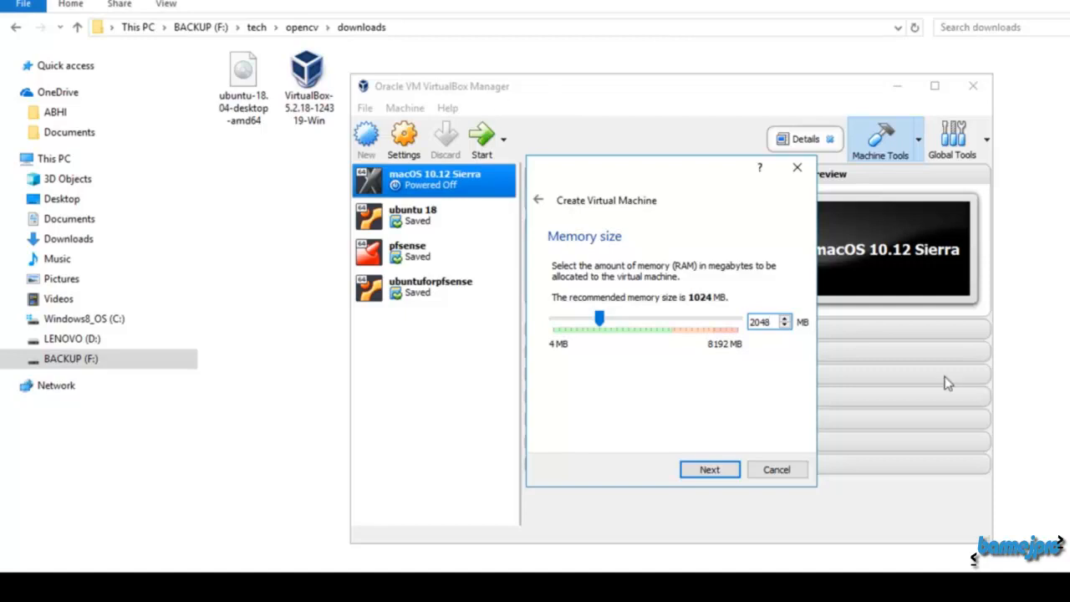
pyautogui.moveTo(708, 376)
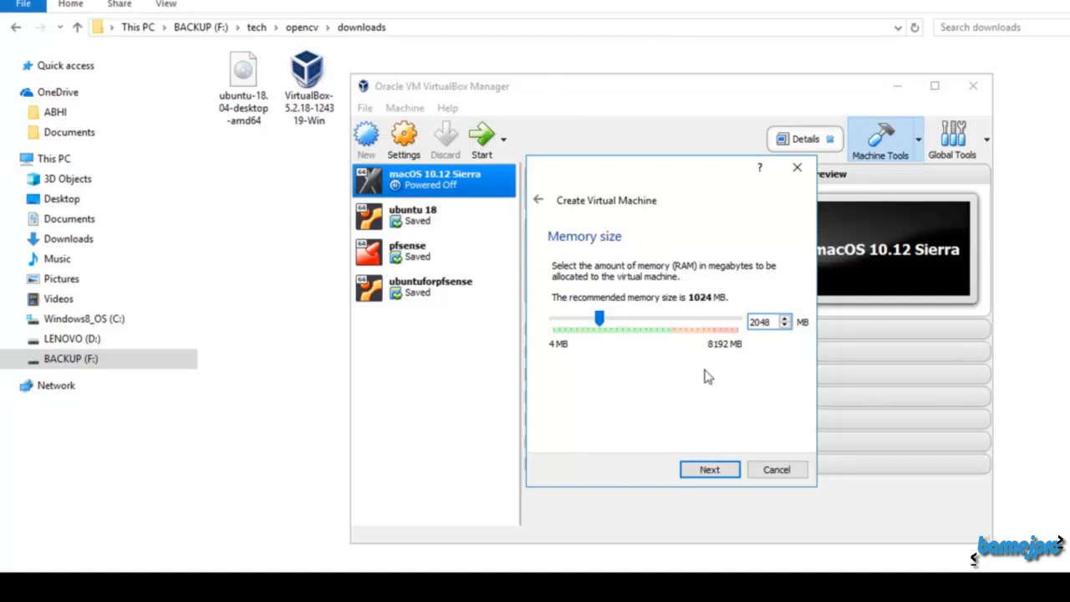
pyautogui.moveTo(682, 277)
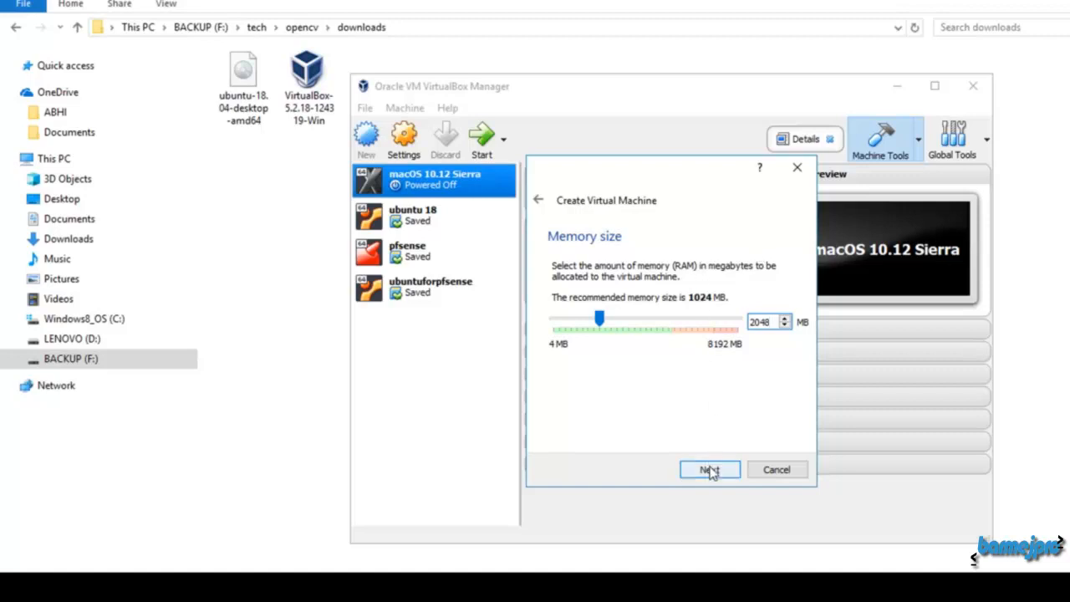
# Choose 'Create a virtual hard disk now' and start the Create Virtual Hard Disk wizard.
pyautogui.click(709, 469)
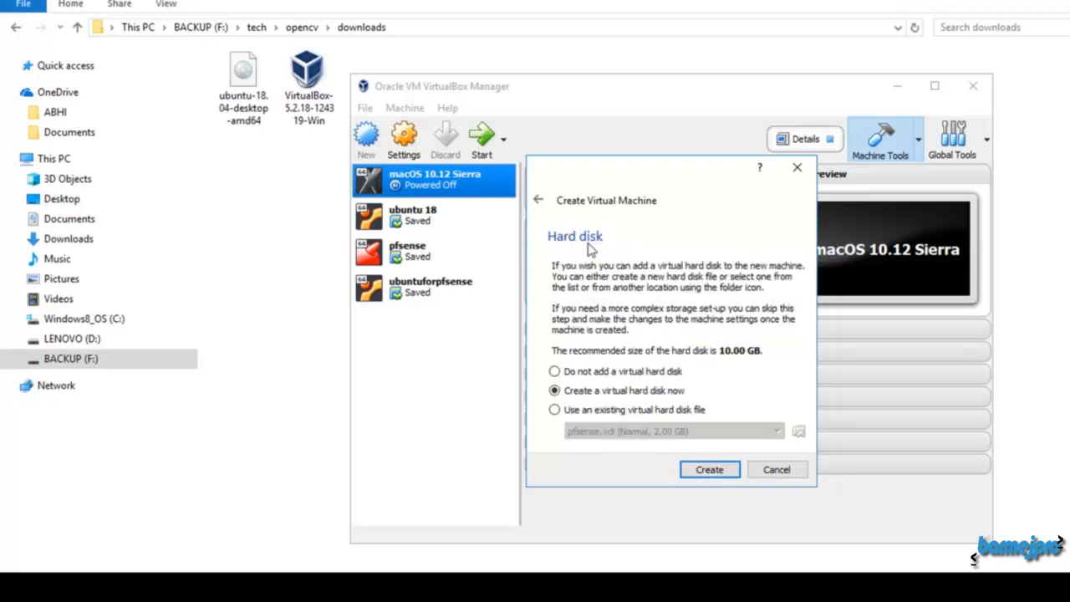
pyautogui.moveTo(668, 302)
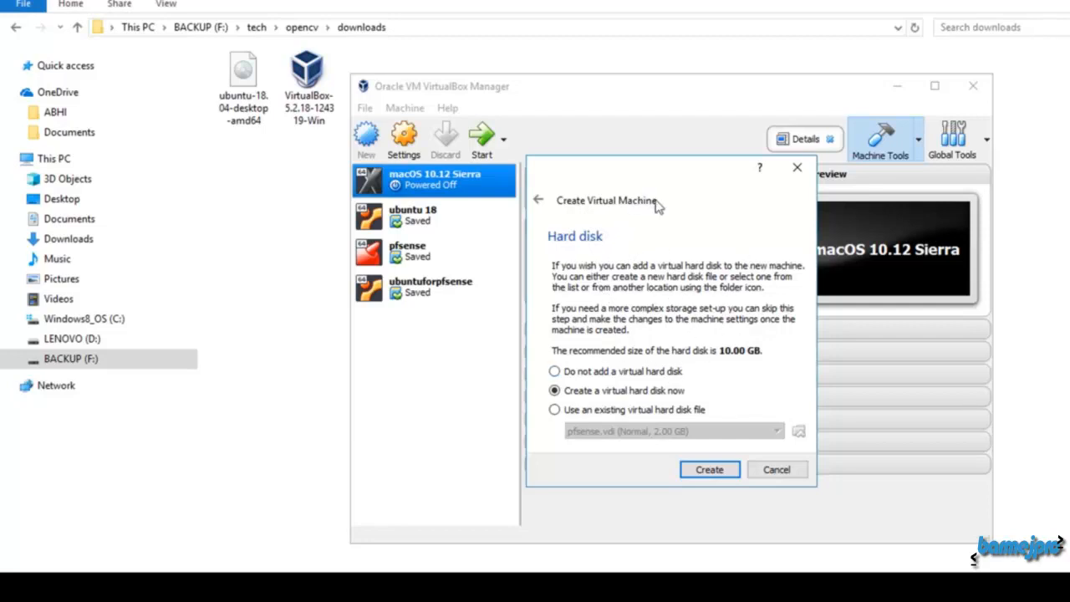
pyautogui.moveTo(726, 328)
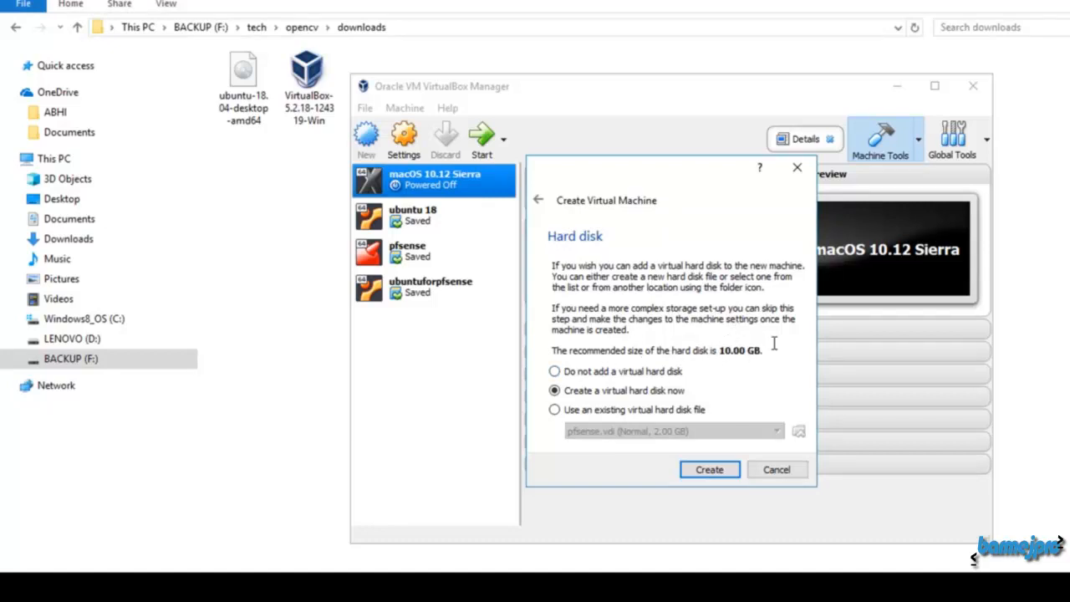
pyautogui.moveTo(597, 392)
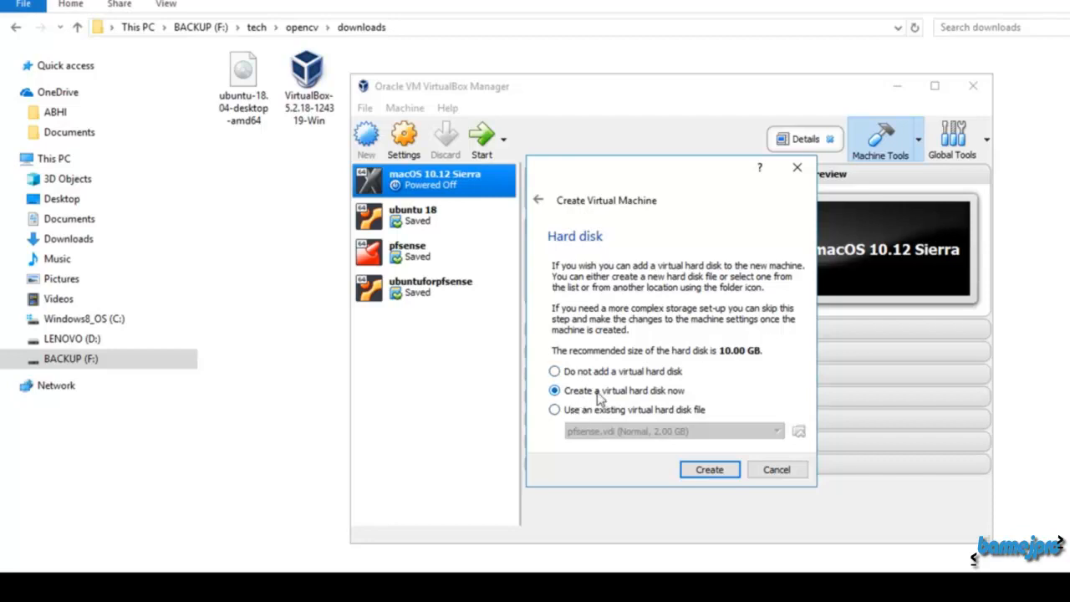
pyautogui.moveTo(643, 398)
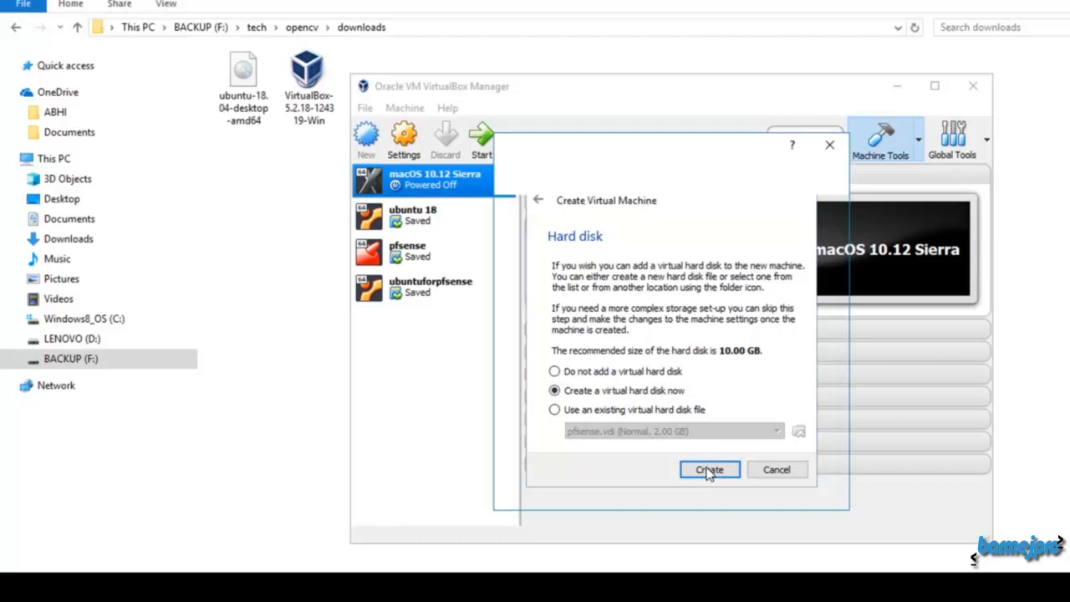
pyautogui.click(709, 469)
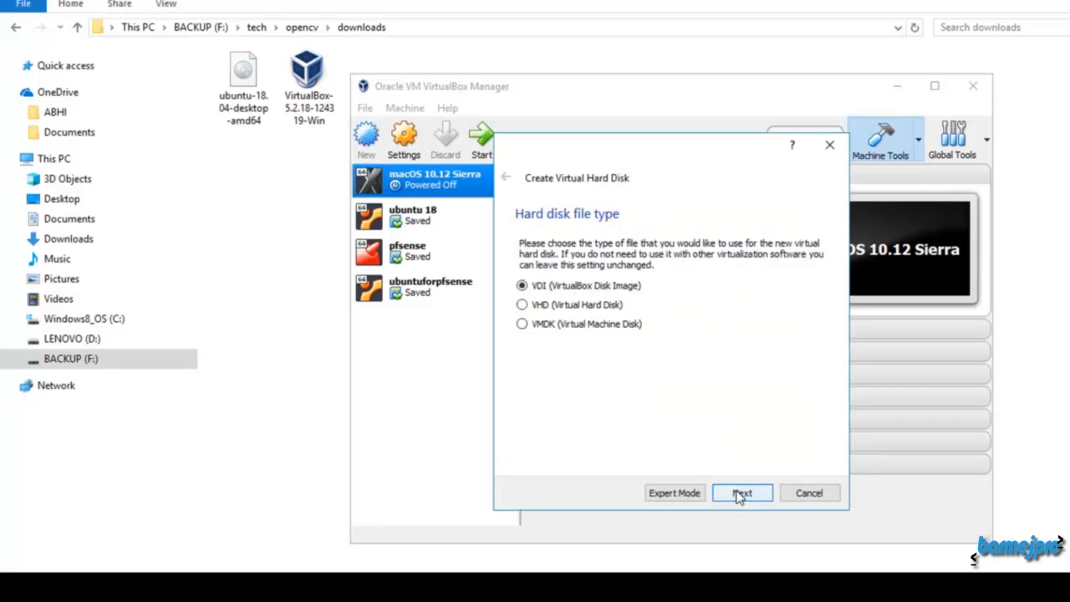
# Keep VDI as the disk file type and advance to the storage step.
pyautogui.click(742, 493)
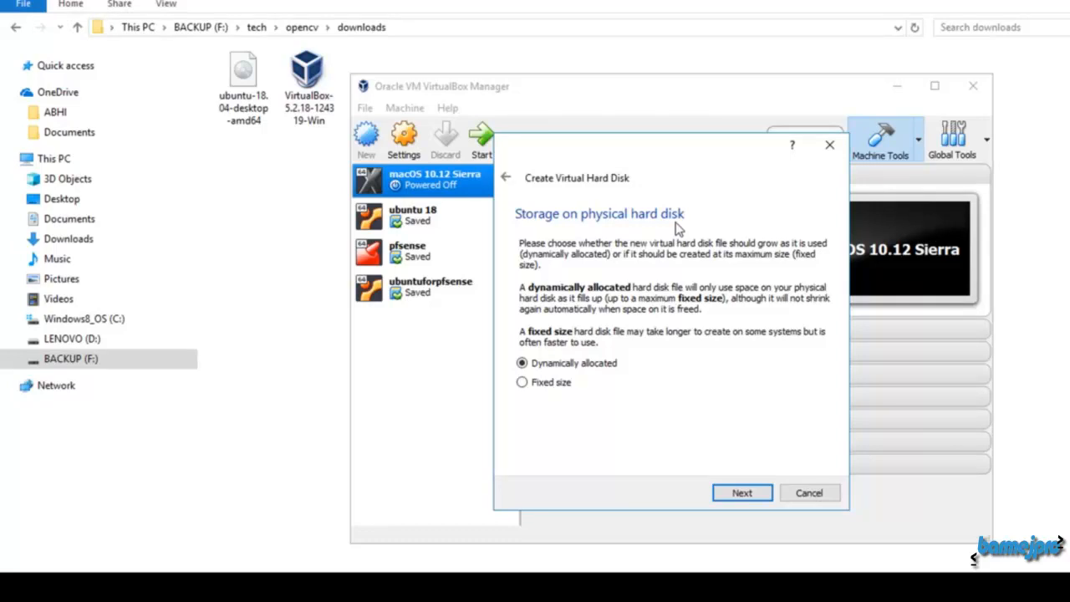
pyautogui.moveTo(619, 347)
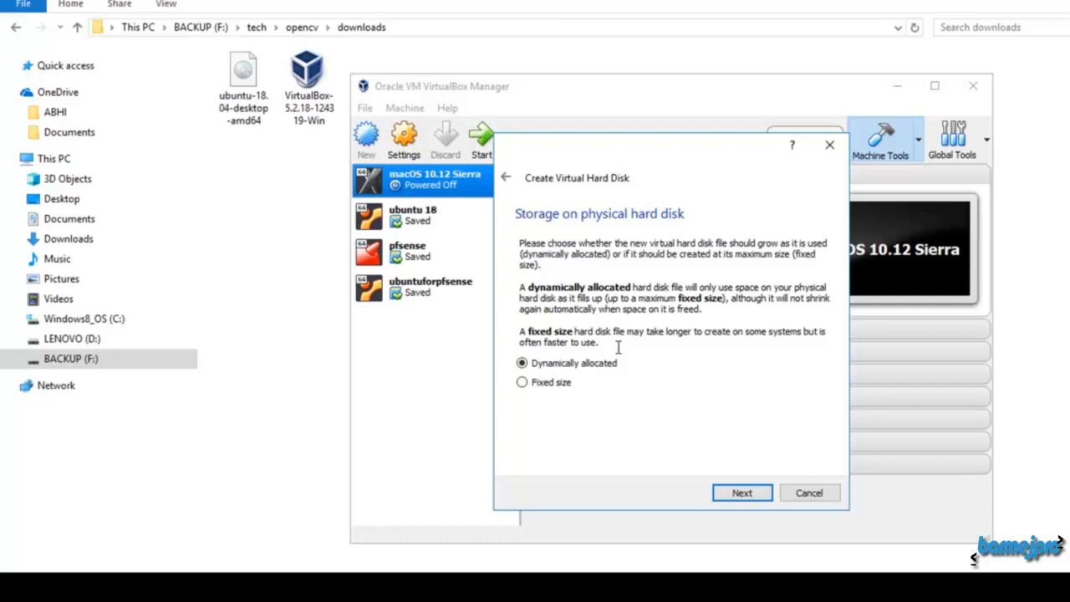
# Name the disk 'ubuntu 18 for opencv', size it at 15.00 GB, and create it.
pyautogui.click(741, 492)
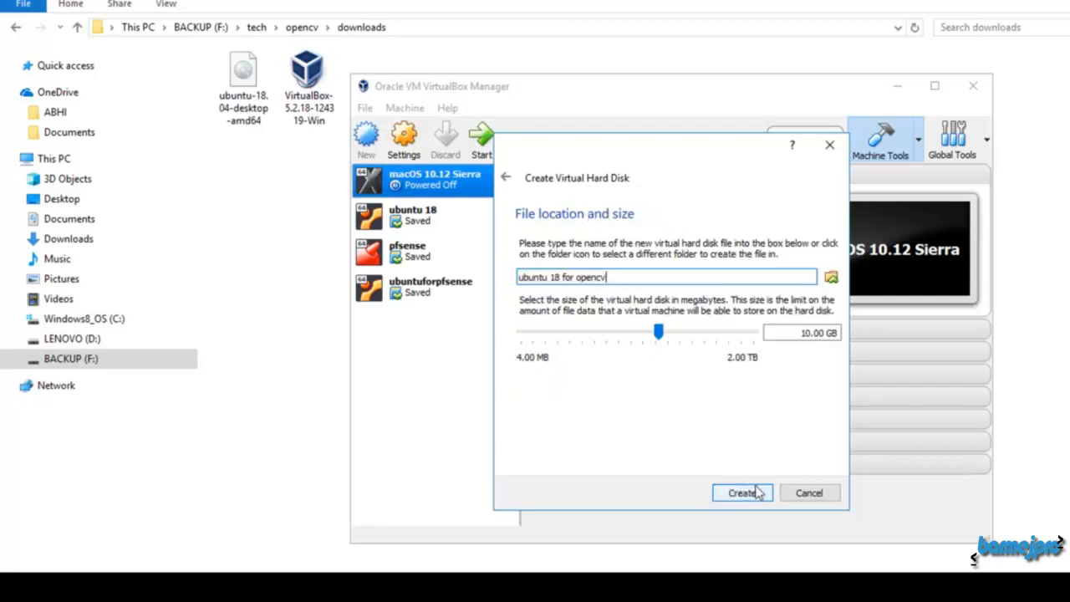
pyautogui.moveTo(802, 332)
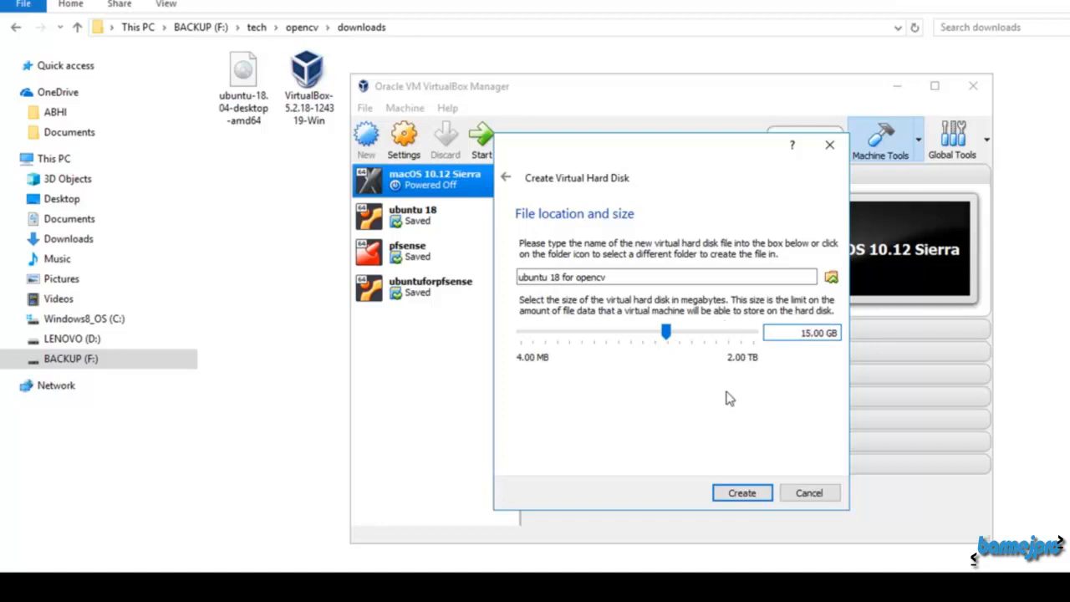
pyautogui.click(742, 493)
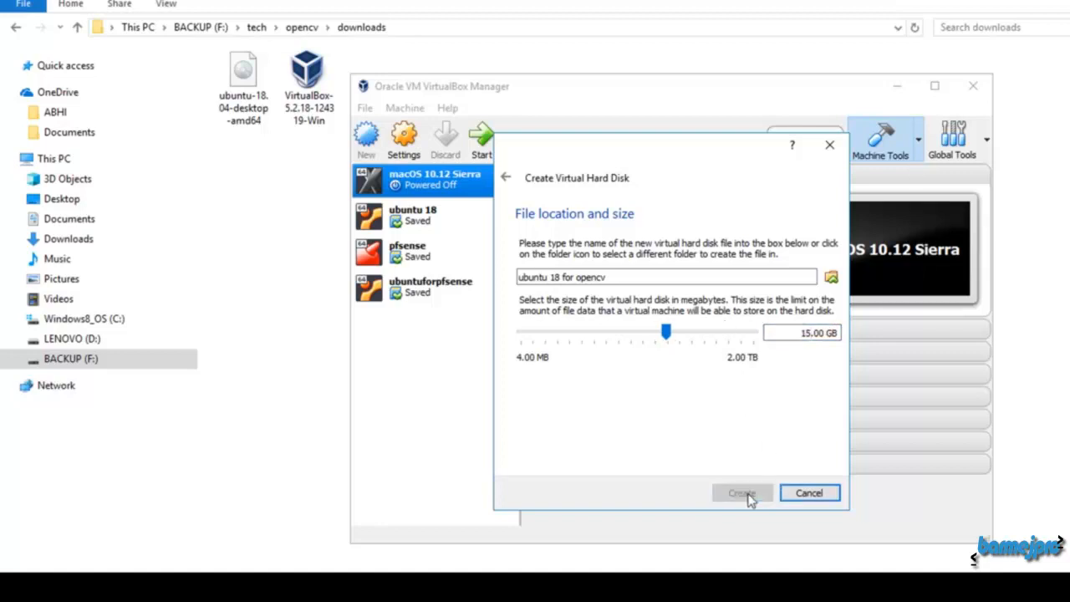
# Select the new 'ubuntu 18 for opencv' VM to review its 2048 MB, Ubuntu (64-bit) details.
pyautogui.click(742, 493)
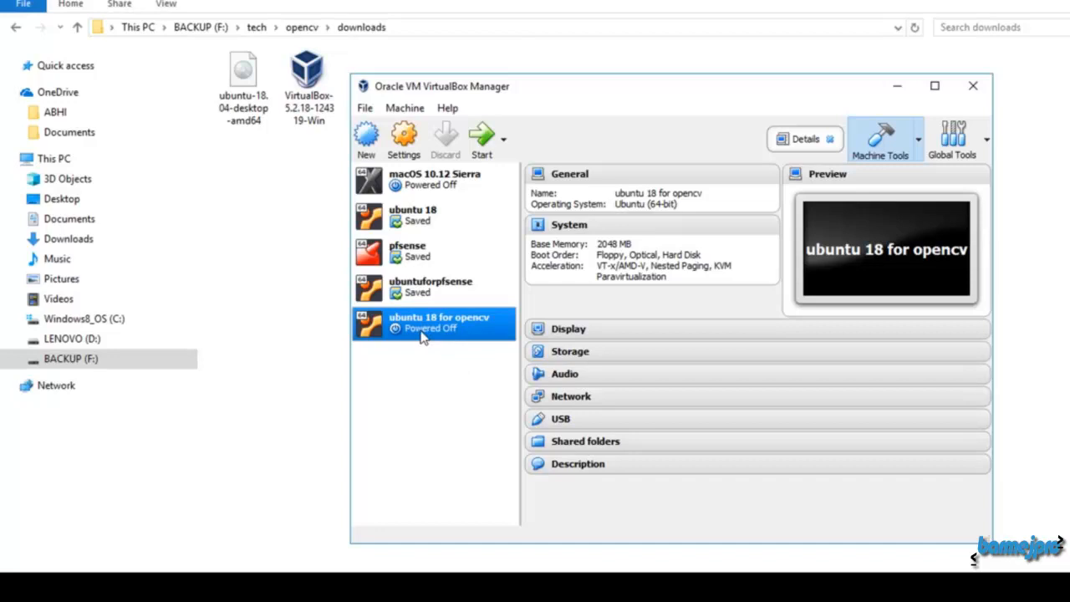
pyautogui.moveTo(474, 323)
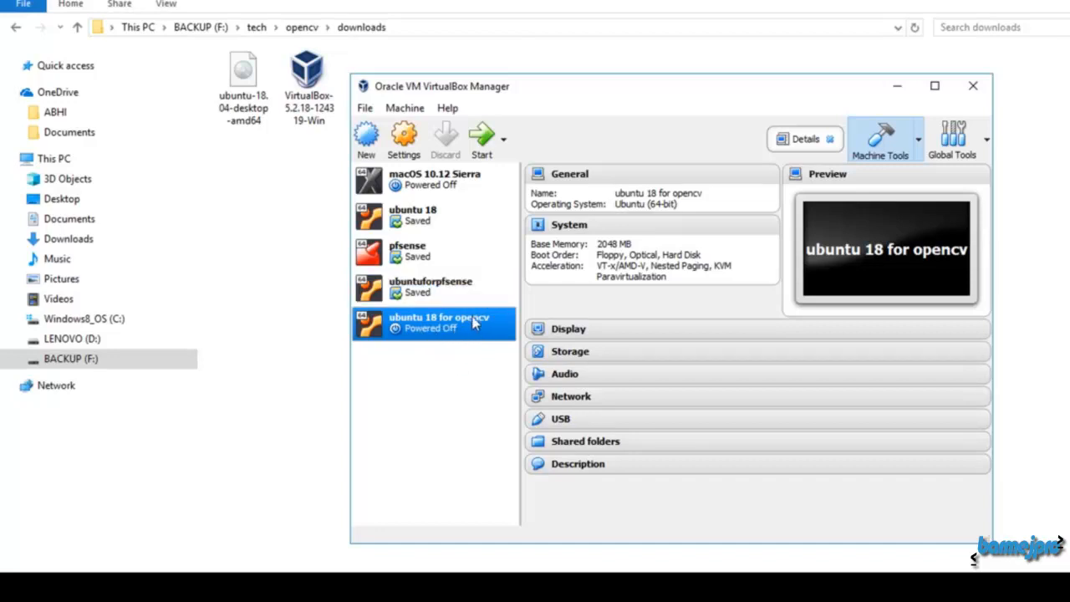
pyautogui.moveTo(402, 333)
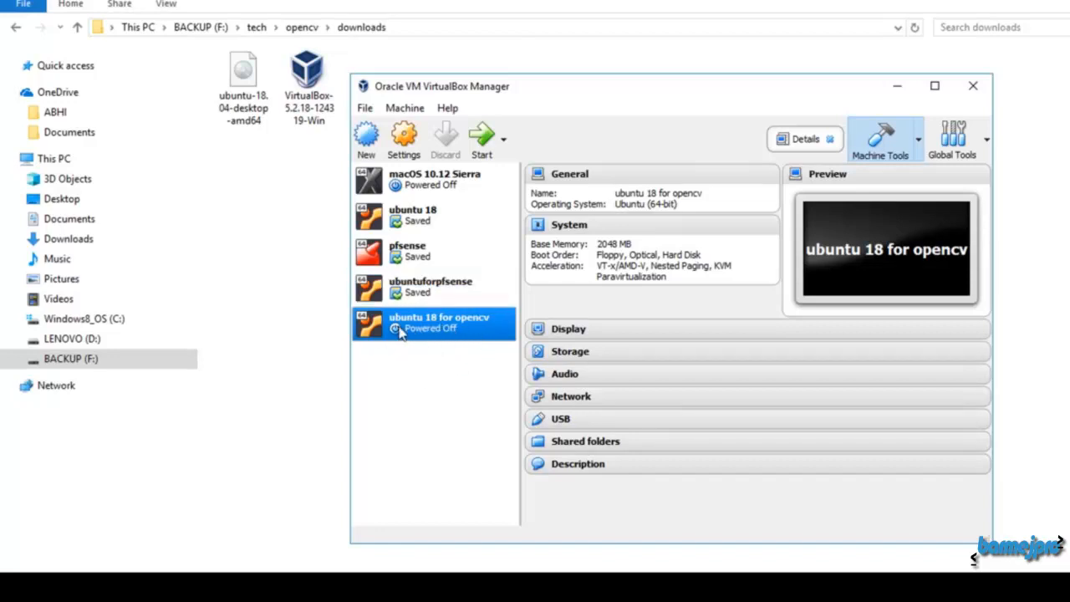
pyautogui.moveTo(481, 394)
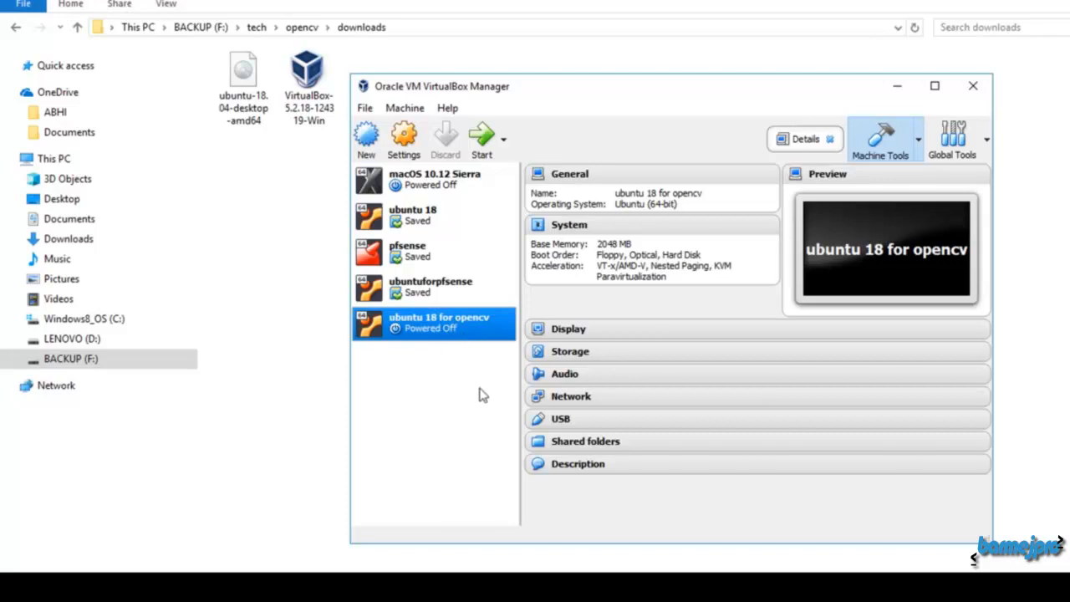
pyautogui.moveTo(426, 326)
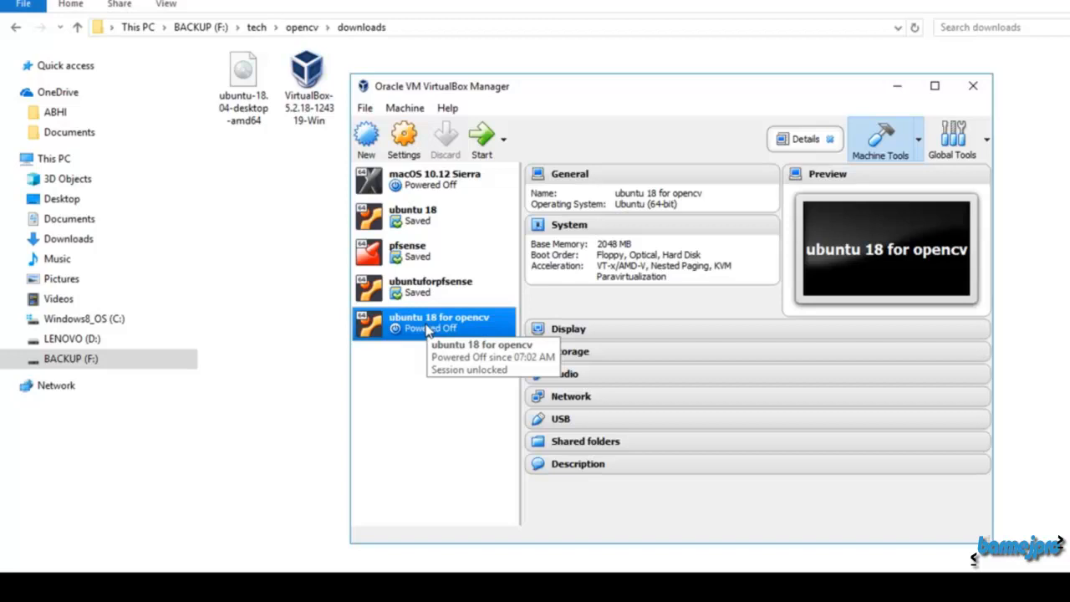
pyautogui.moveTo(298, 176)
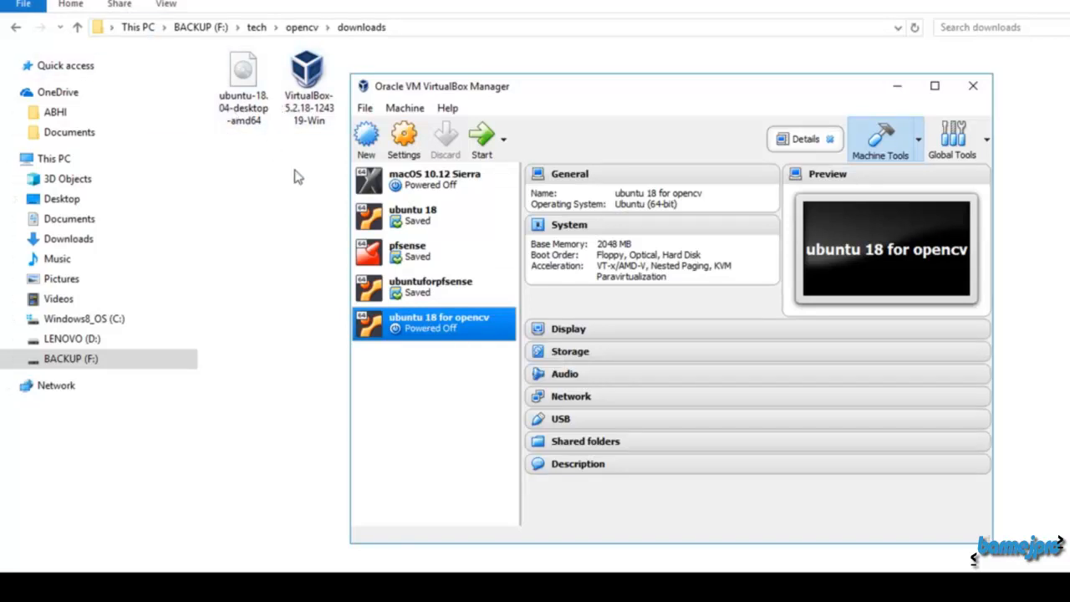
pyautogui.moveTo(451, 399)
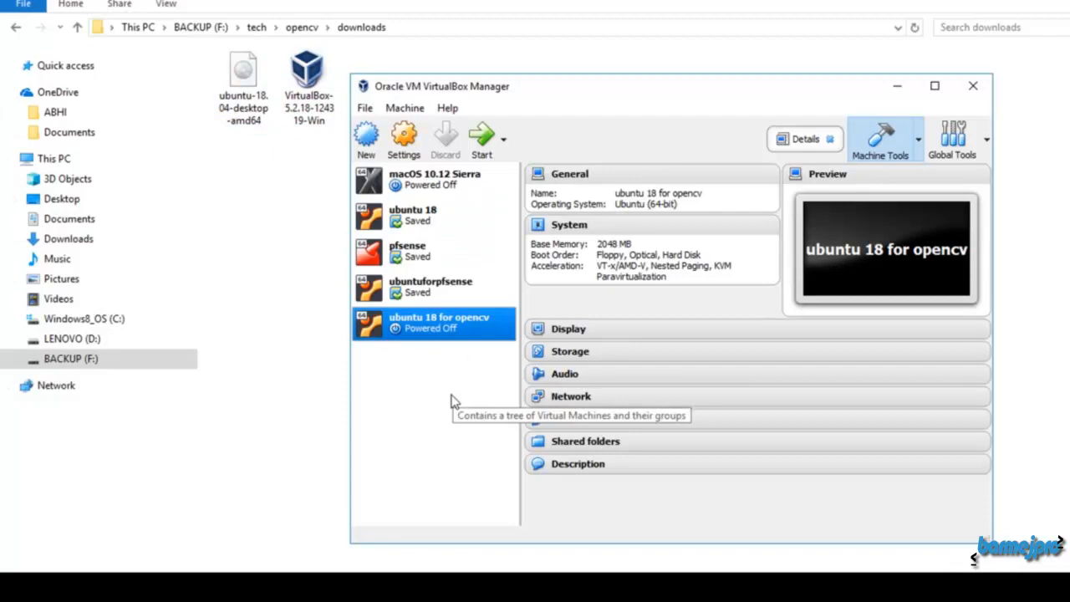
# Attach the ubuntu-18.04-desktop-amd64 ISO to the empty IDE optical drive in Storage settings.
pyautogui.click(403, 138)
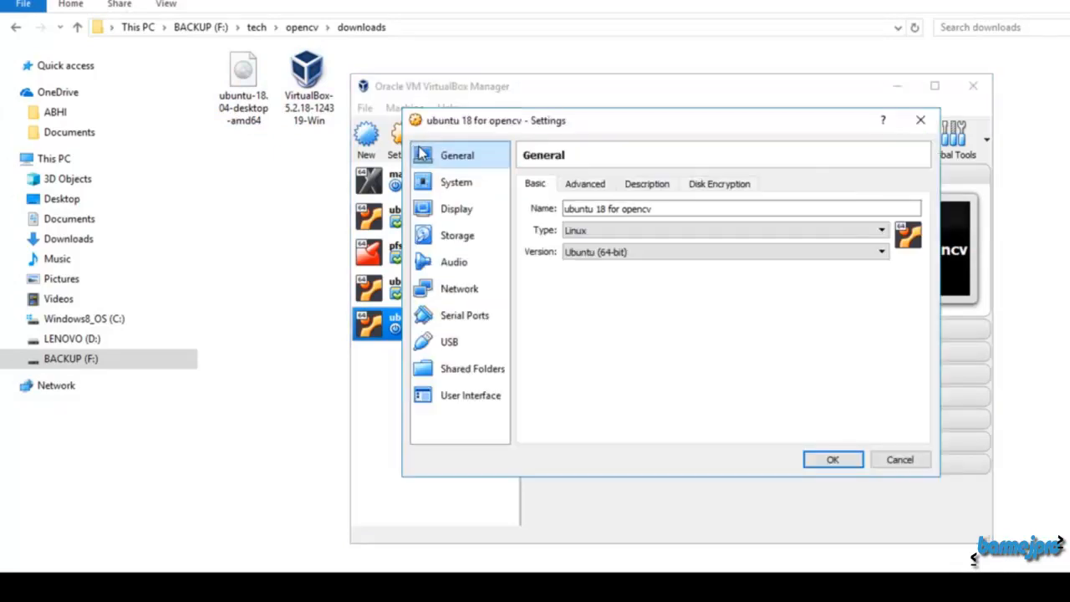
pyautogui.click(458, 235)
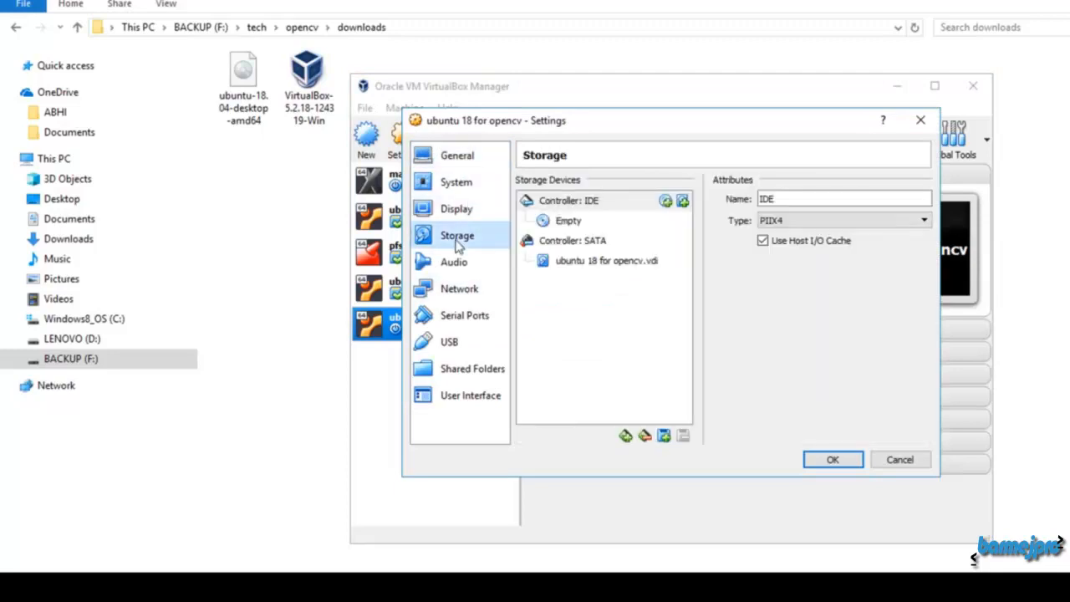
pyautogui.click(567, 220)
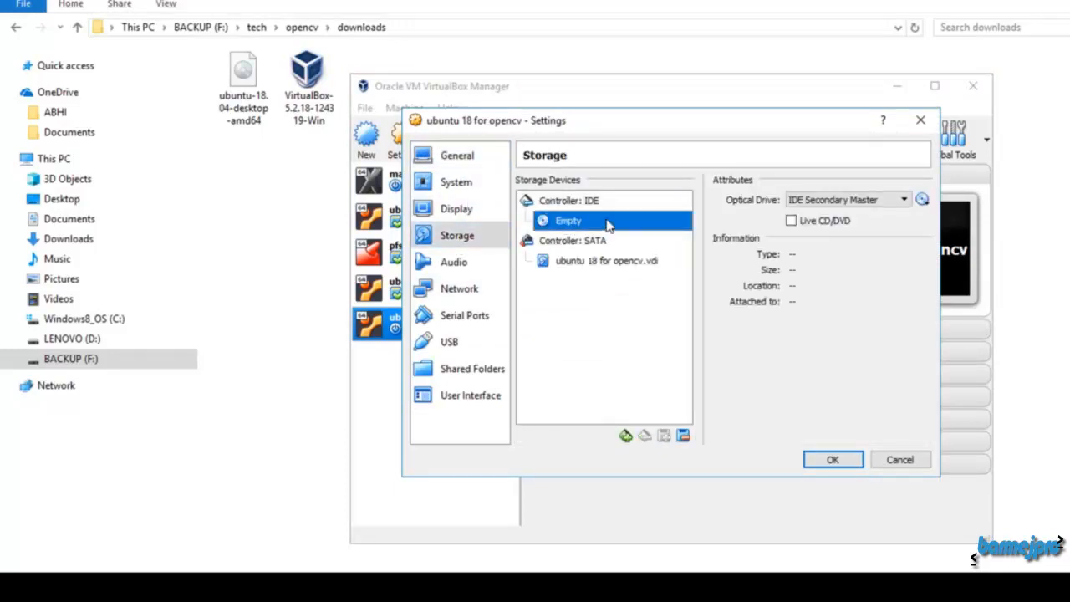
pyautogui.moveTo(585, 226)
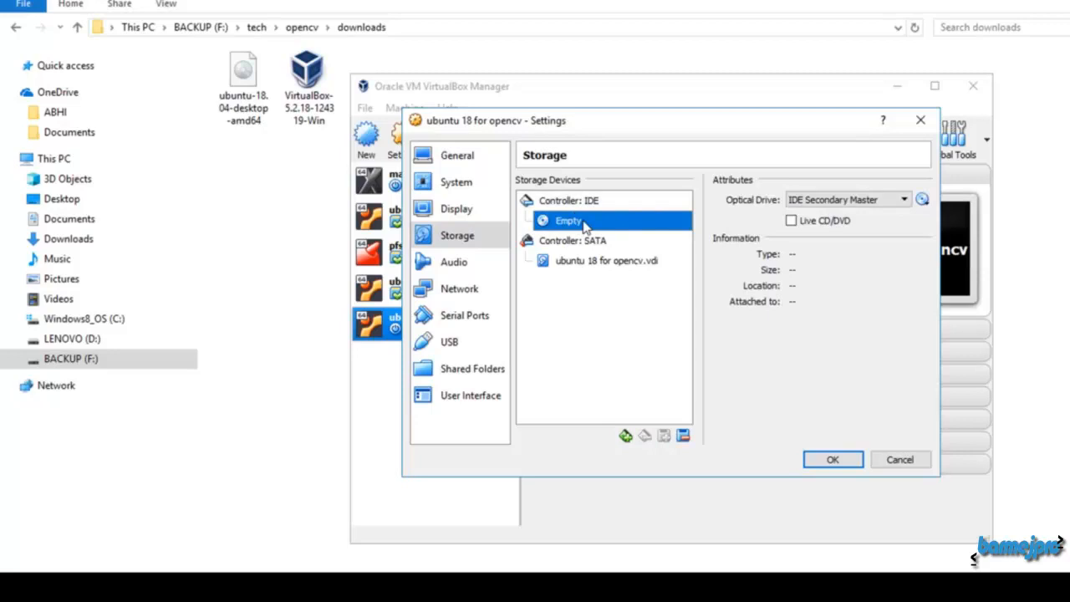
pyautogui.moveTo(575, 221)
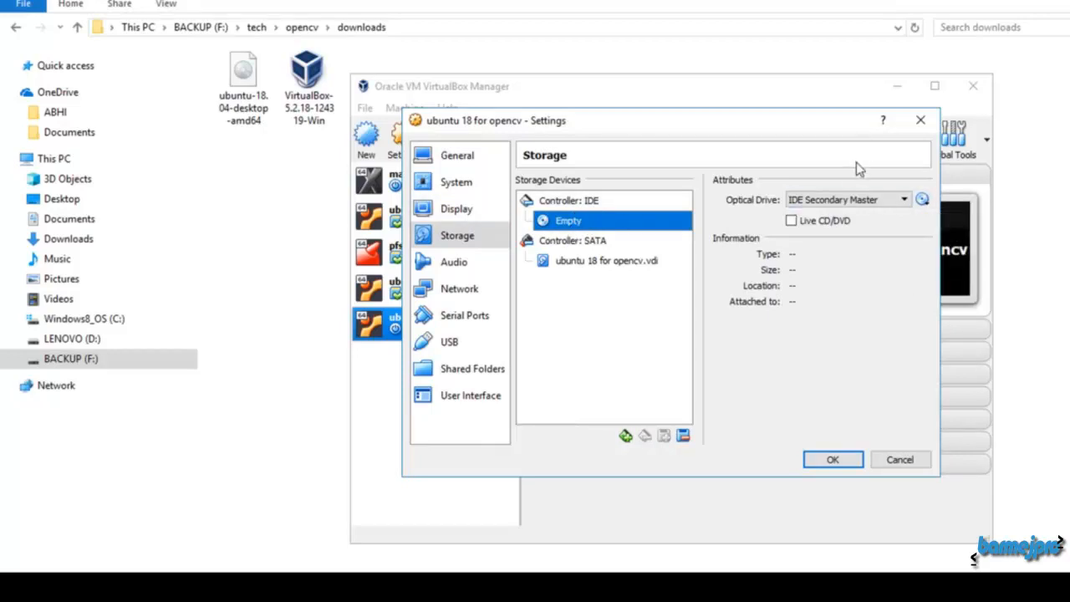
pyautogui.click(922, 199)
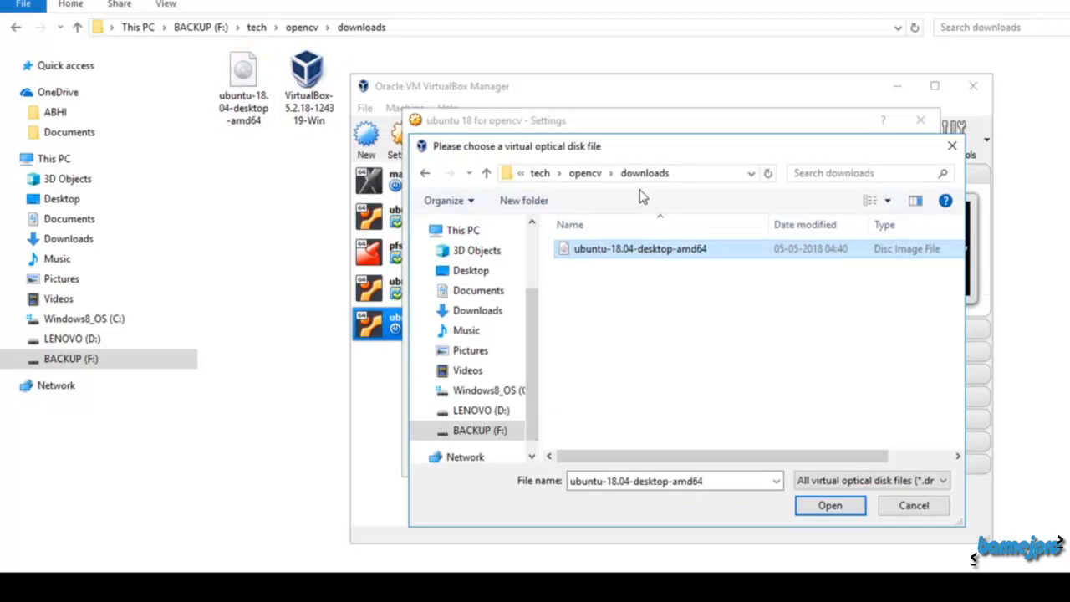
pyautogui.moveTo(656, 259)
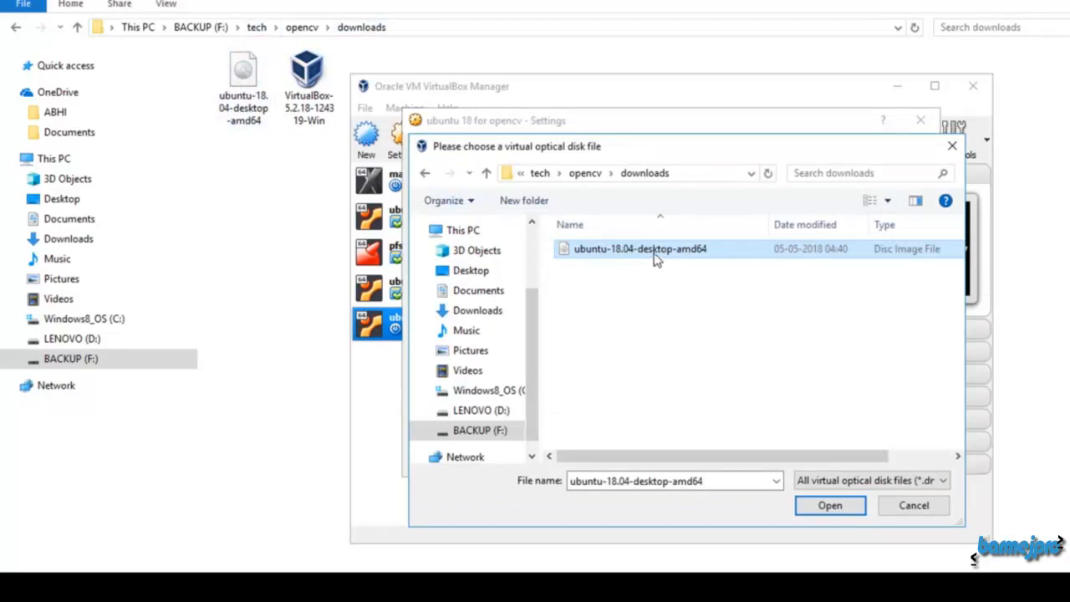
pyautogui.click(829, 505)
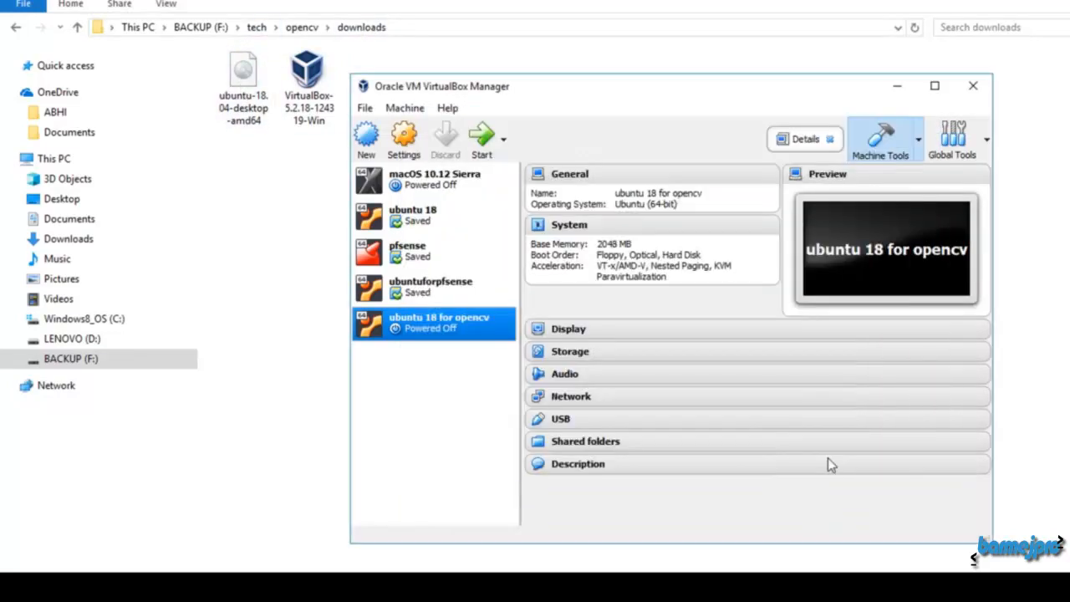
pyautogui.moveTo(460, 347)
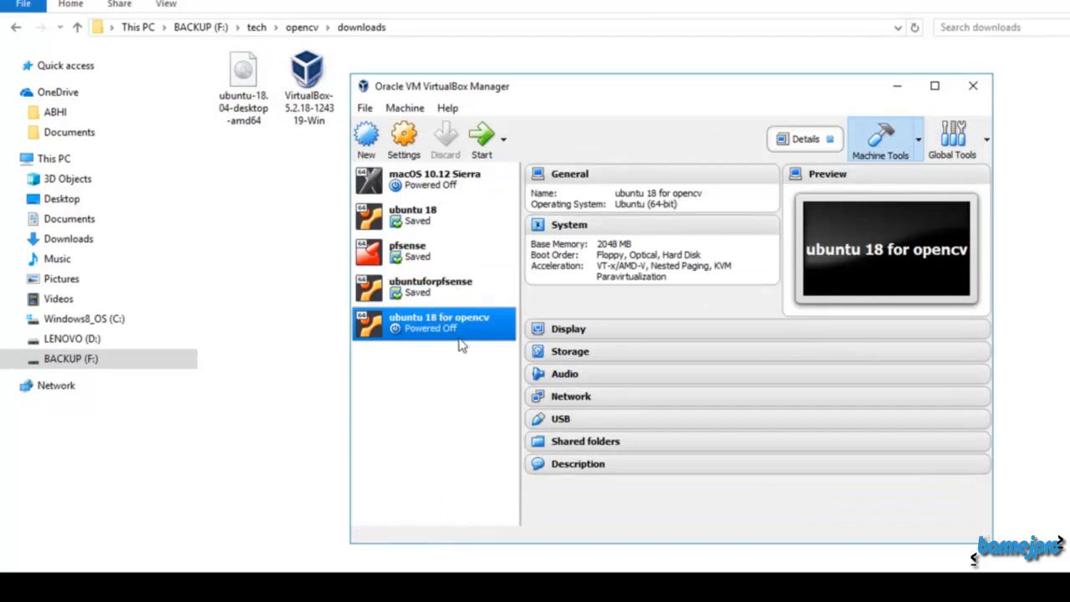
pyautogui.moveTo(451, 326)
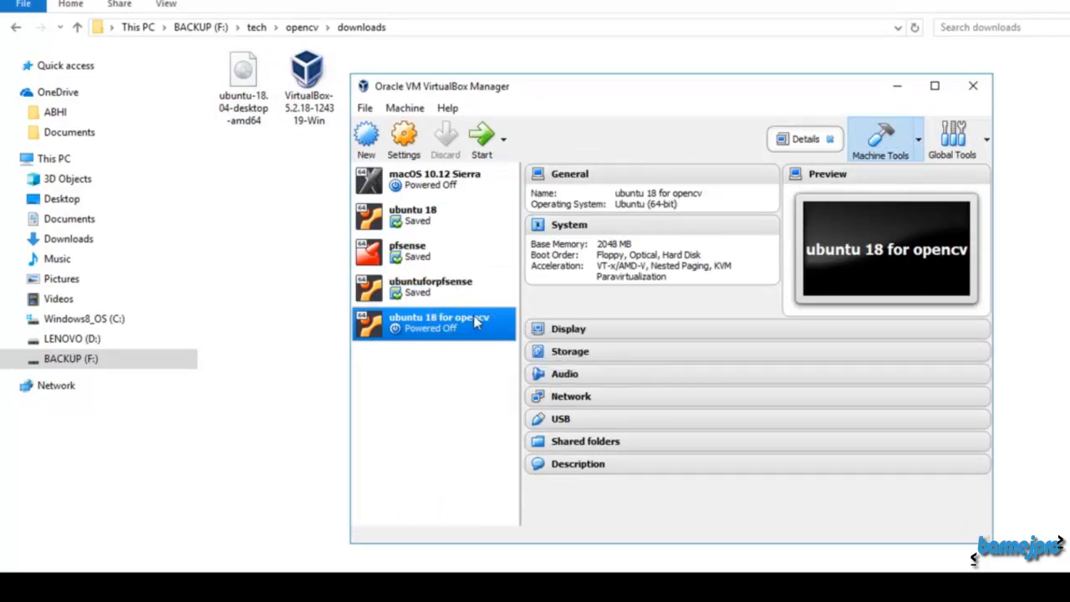
pyautogui.moveTo(483, 138)
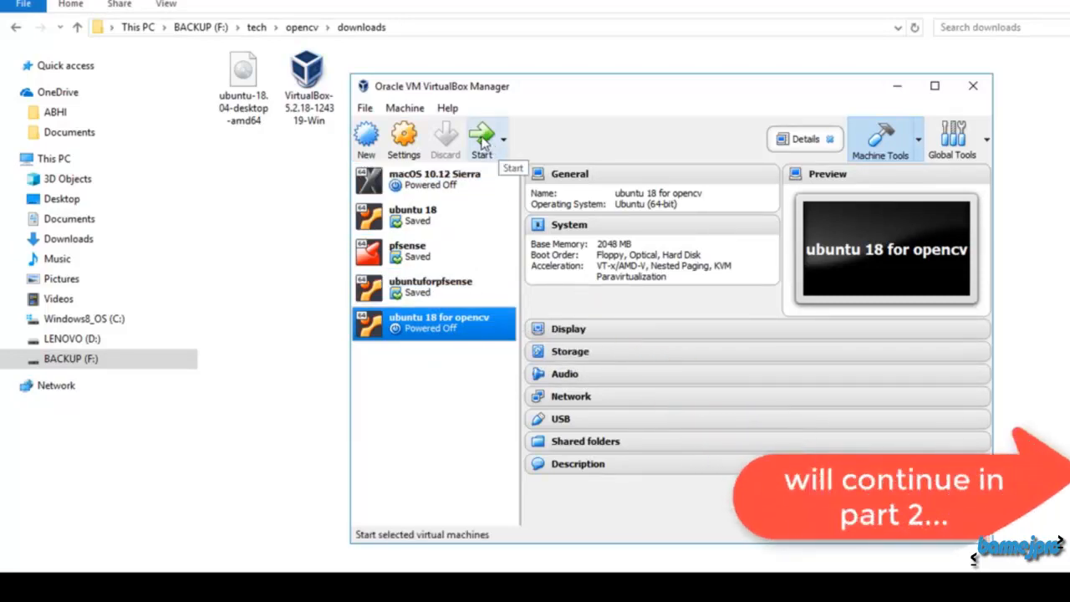
pyautogui.moveTo(438, 321)
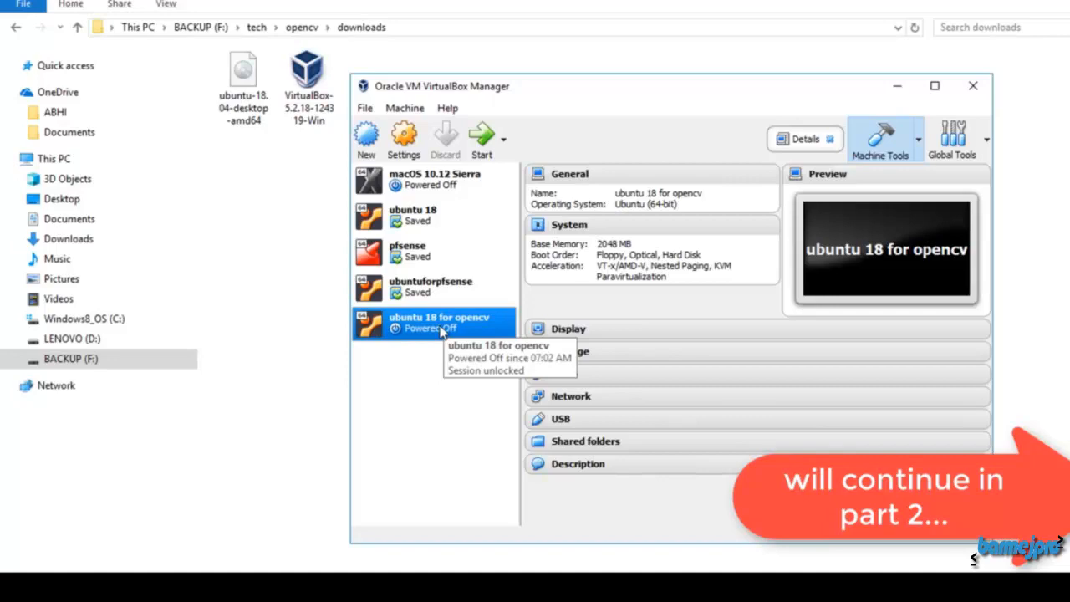